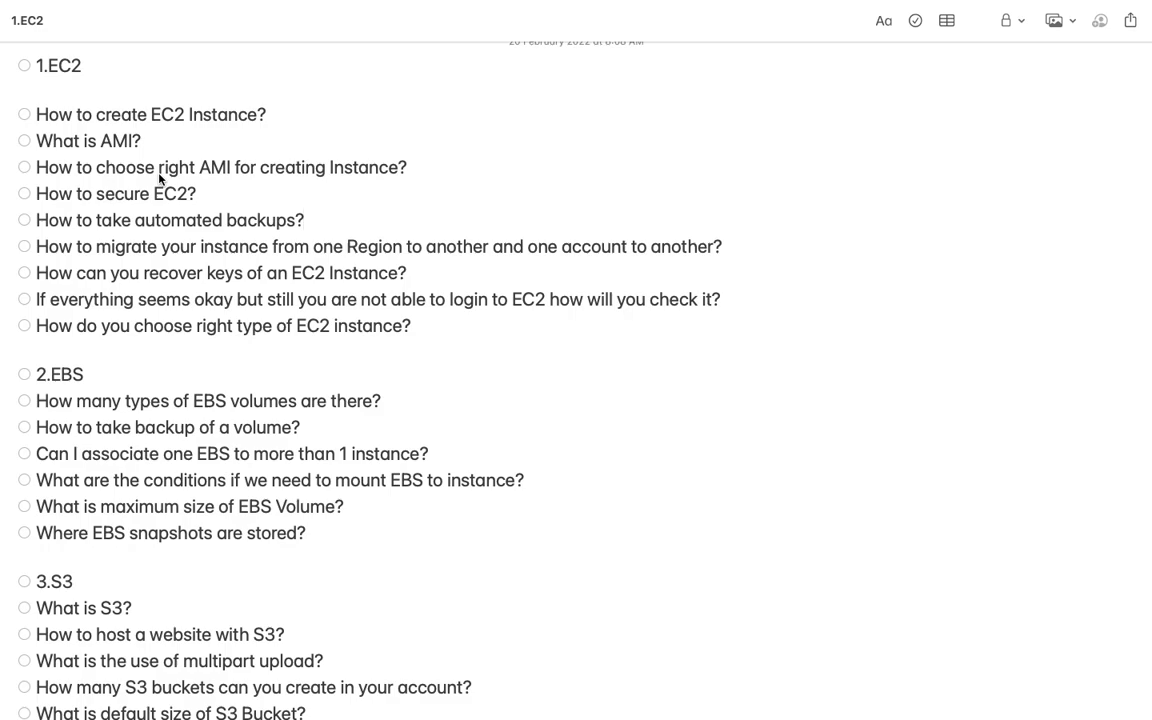
mouse_move(114, 126)
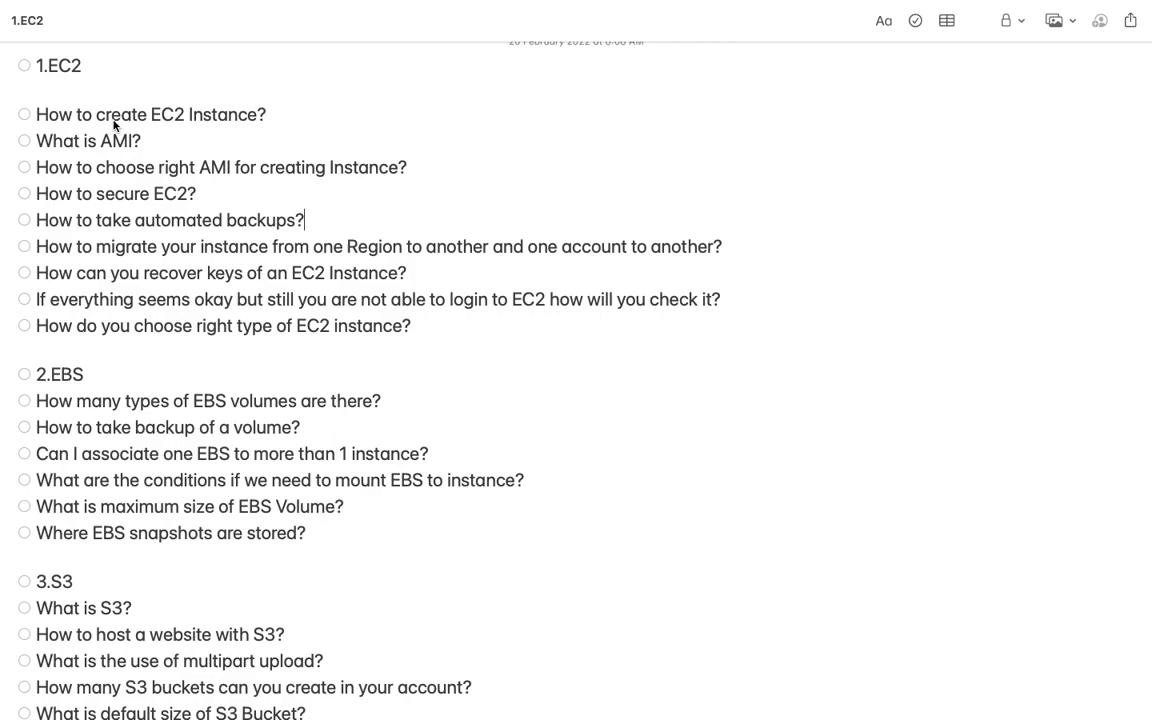
mouse_move(134, 248)
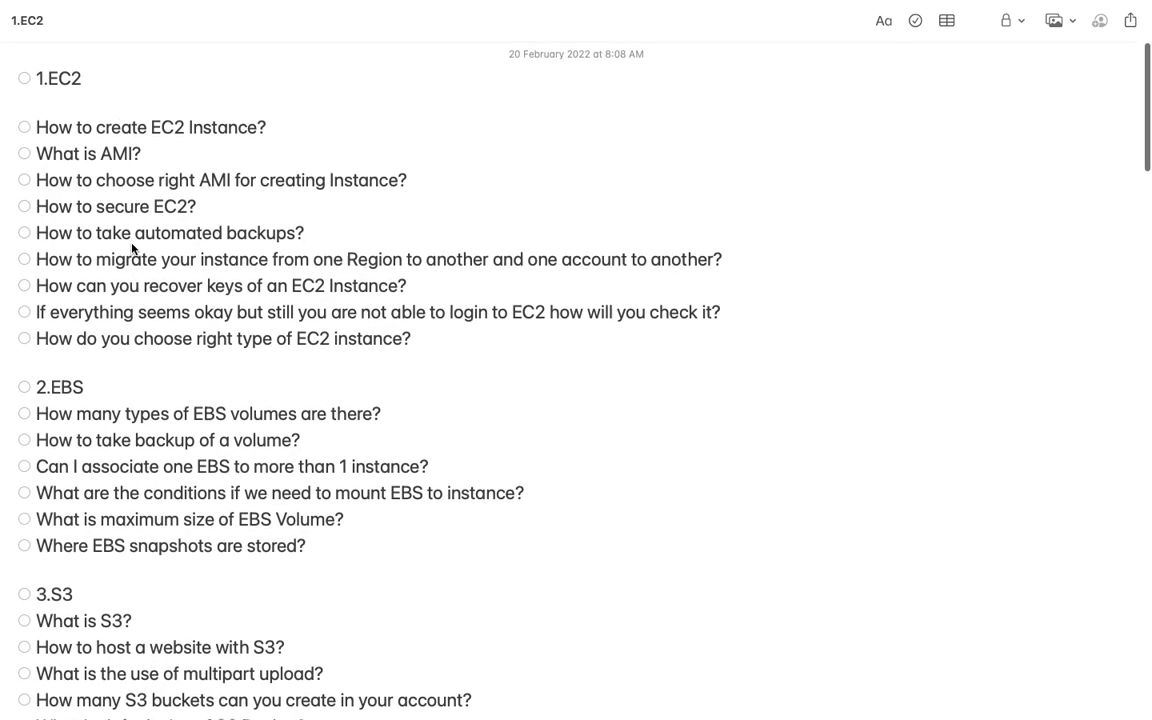
Tick the checklist circle for 'How to create EC2 Instance?' so it shows as answered.
scroll("down", 3)
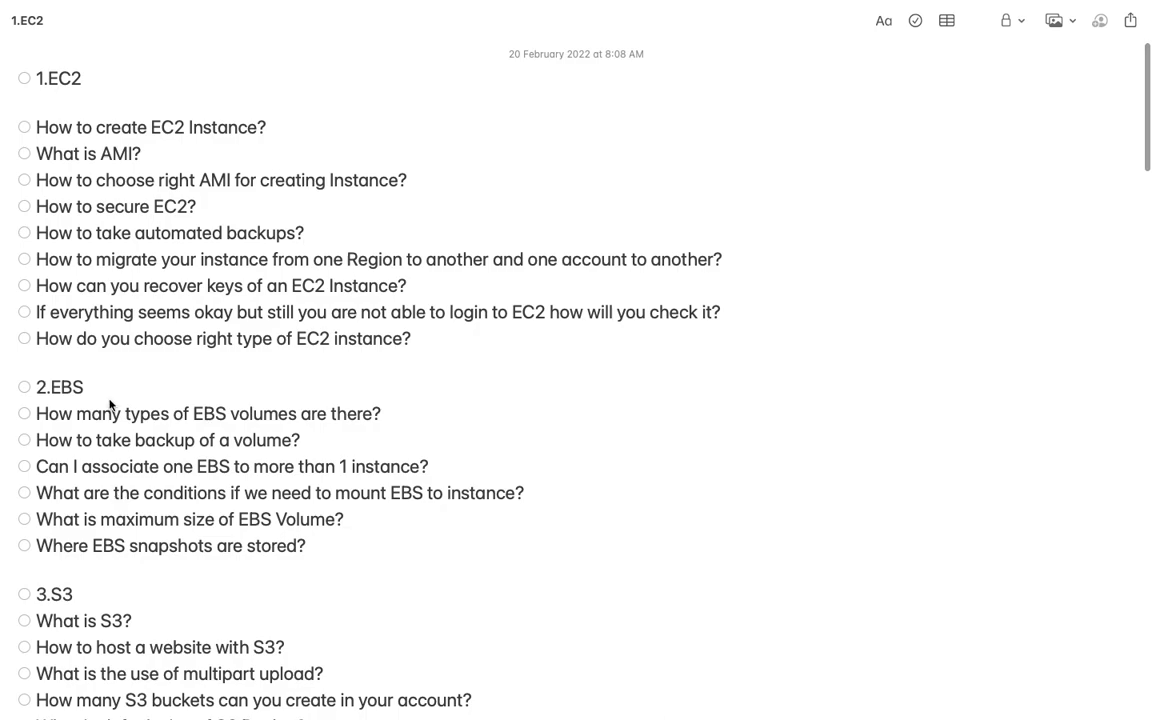
left_click(304, 232)
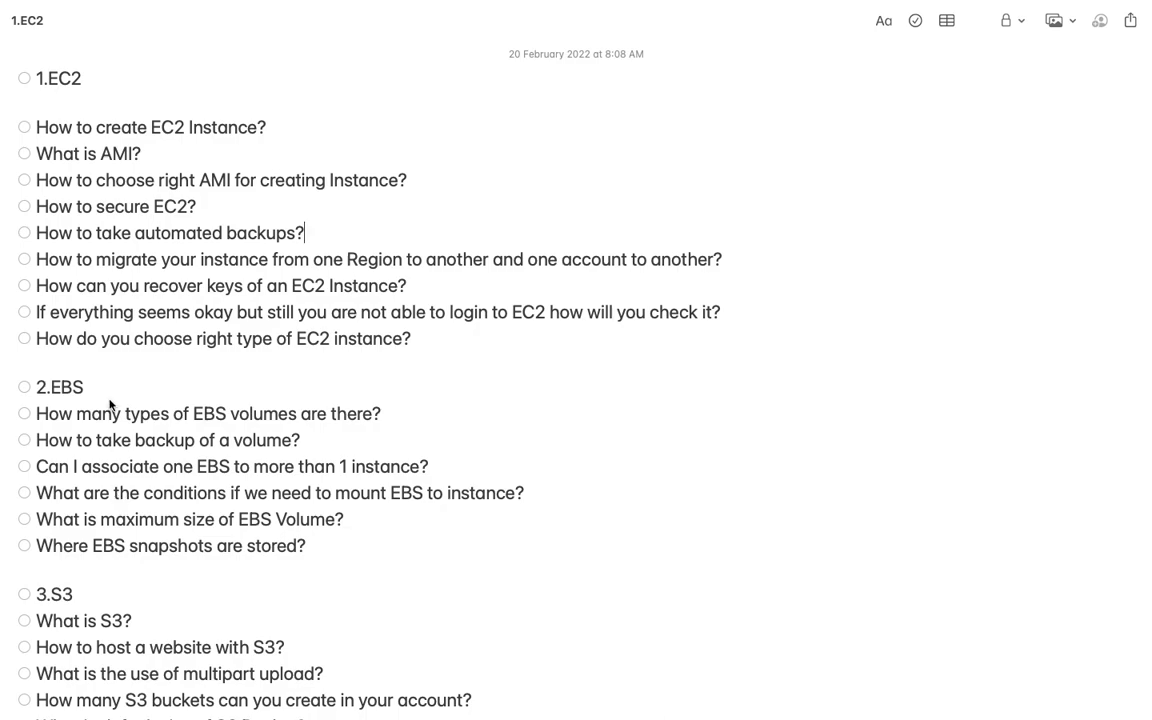
mouse_move(126, 406)
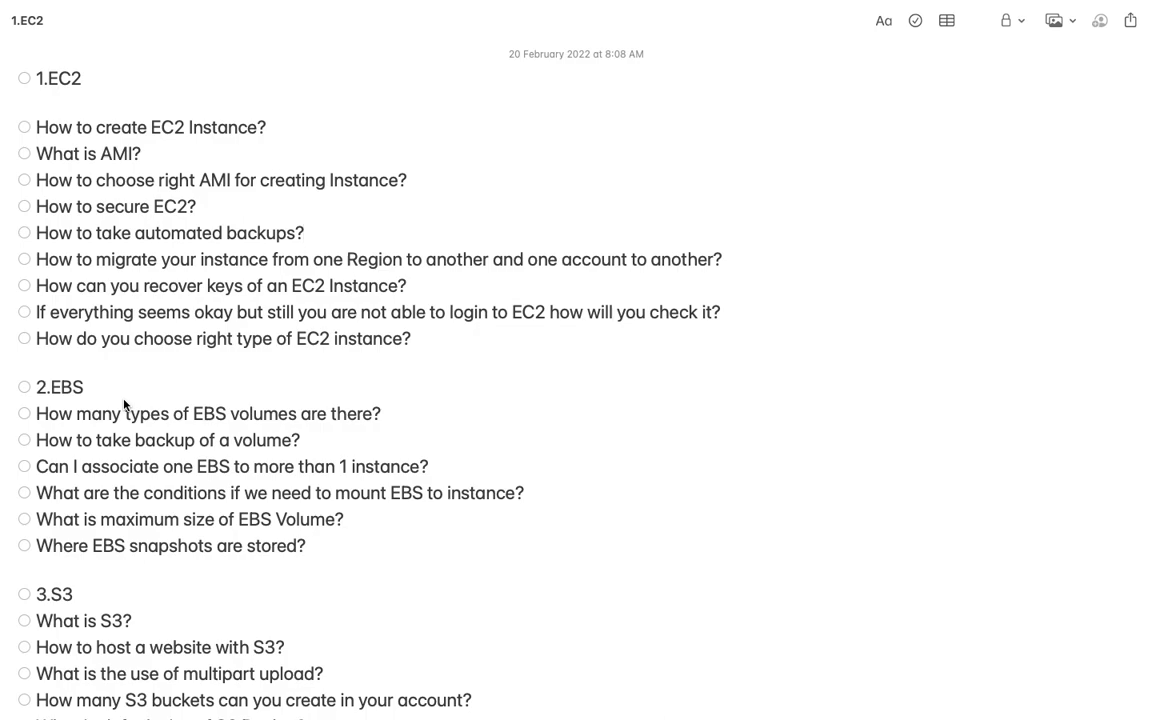
mouse_move(108, 328)
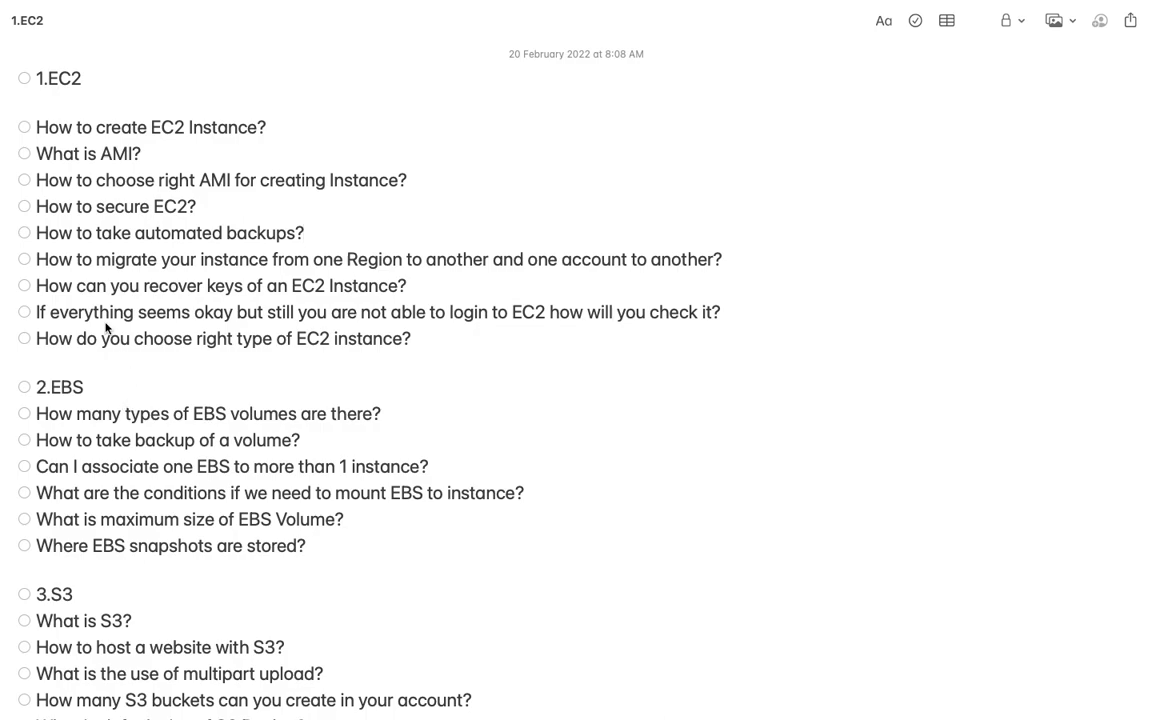
left_click(24, 128)
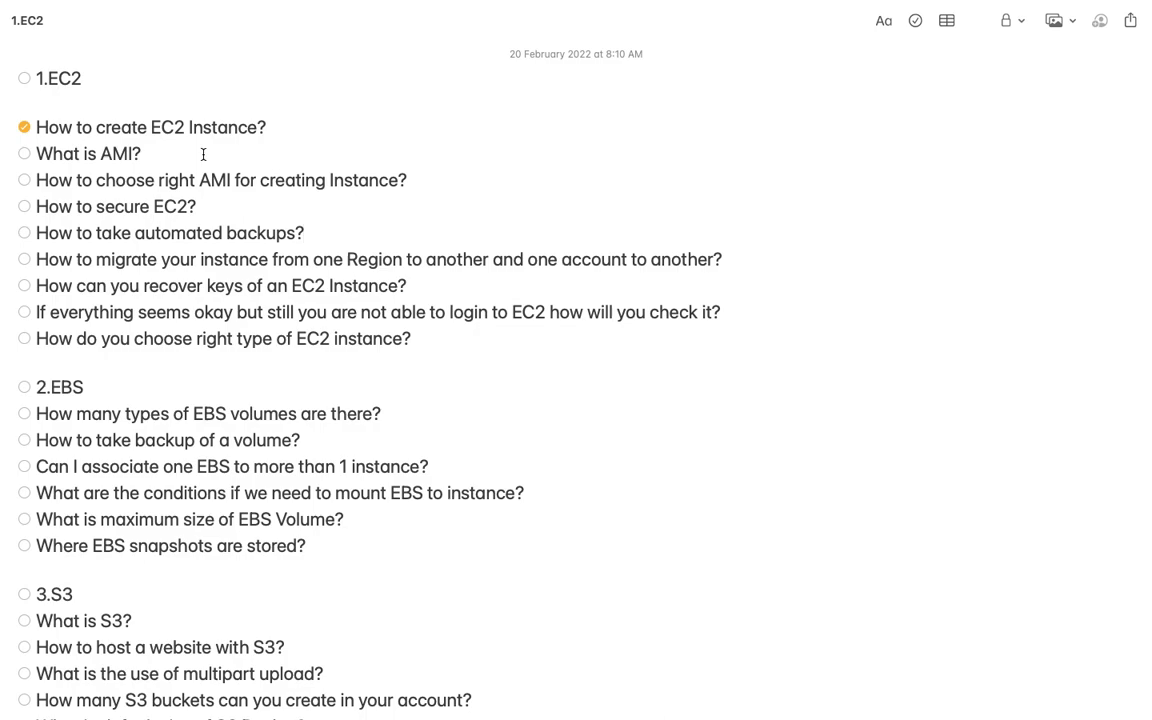
Tick the checklist circle for 'What is AMI?' so two EC2 questions are checked.
left_click(304, 232)
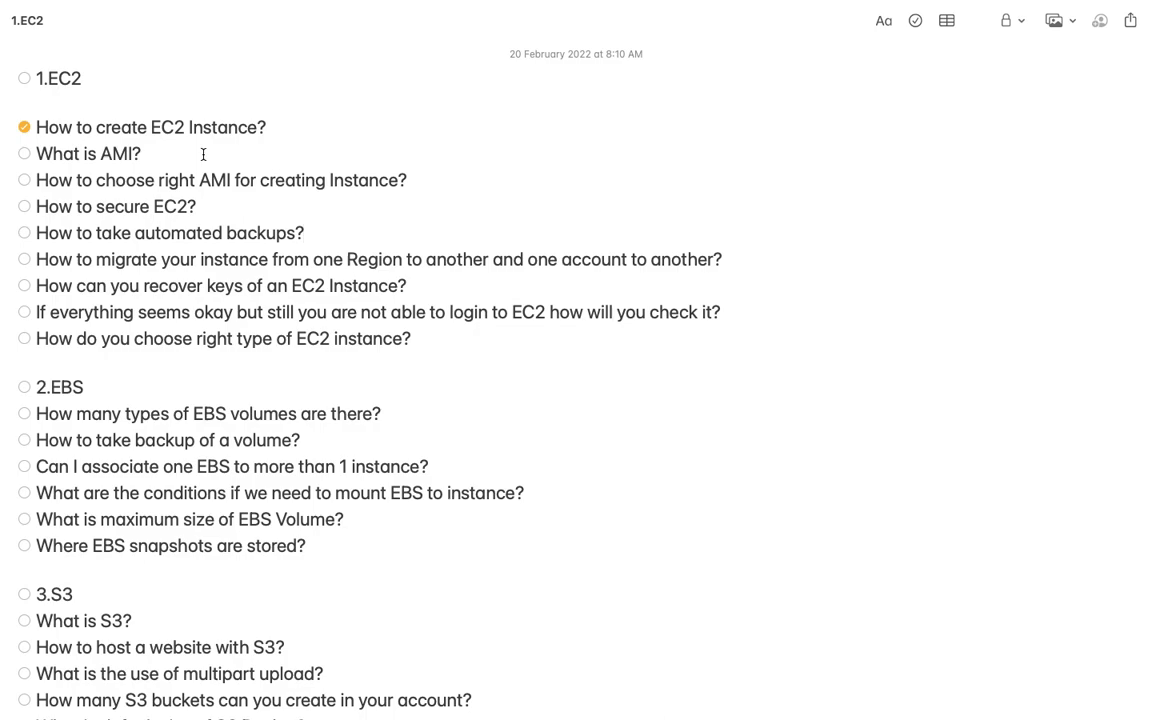
left_click(304, 232)
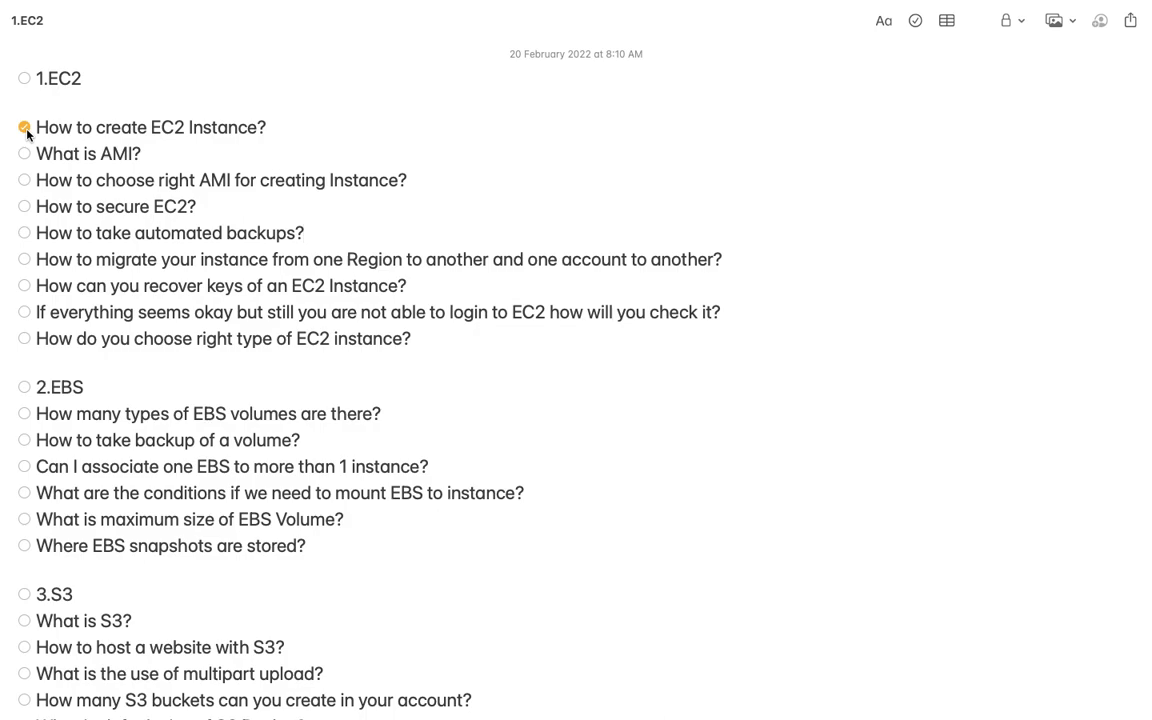
left_click(304, 232)
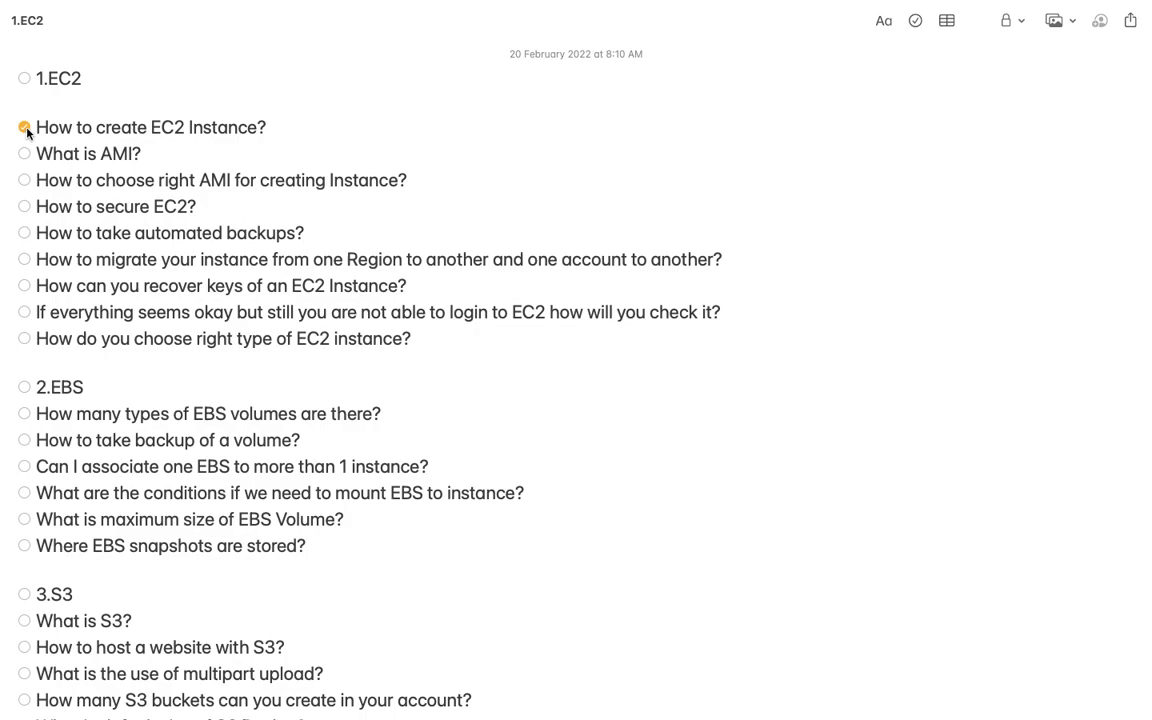
left_click(24, 128)
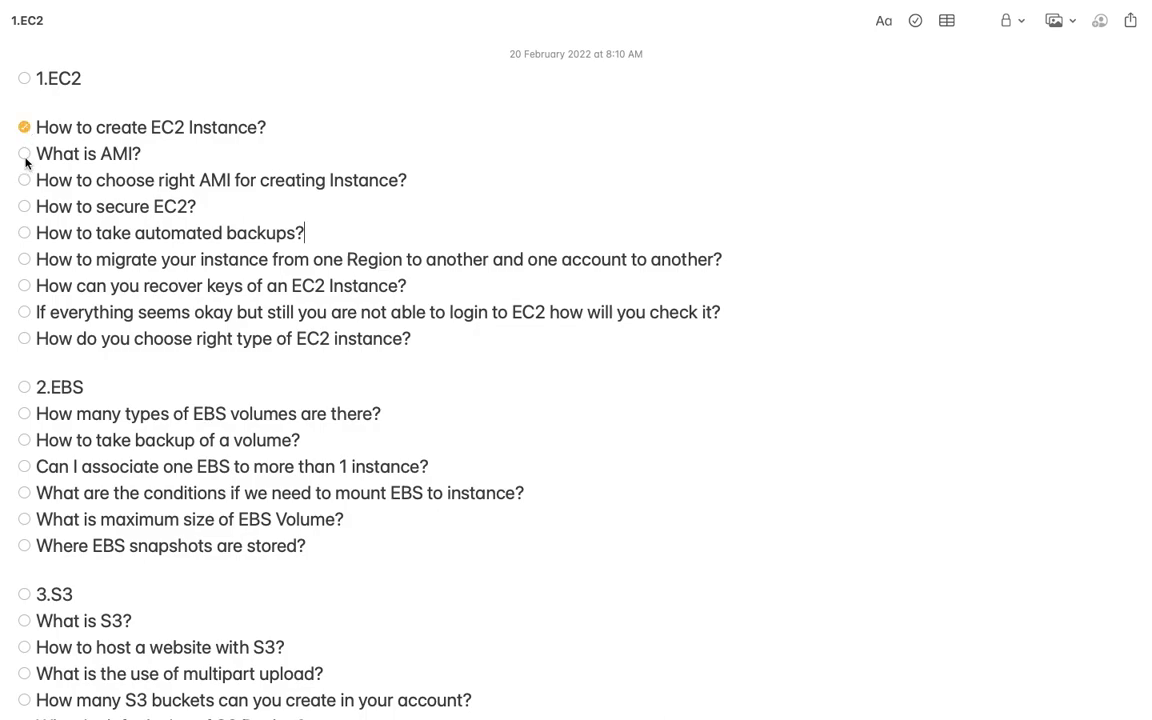
left_click(24, 152)
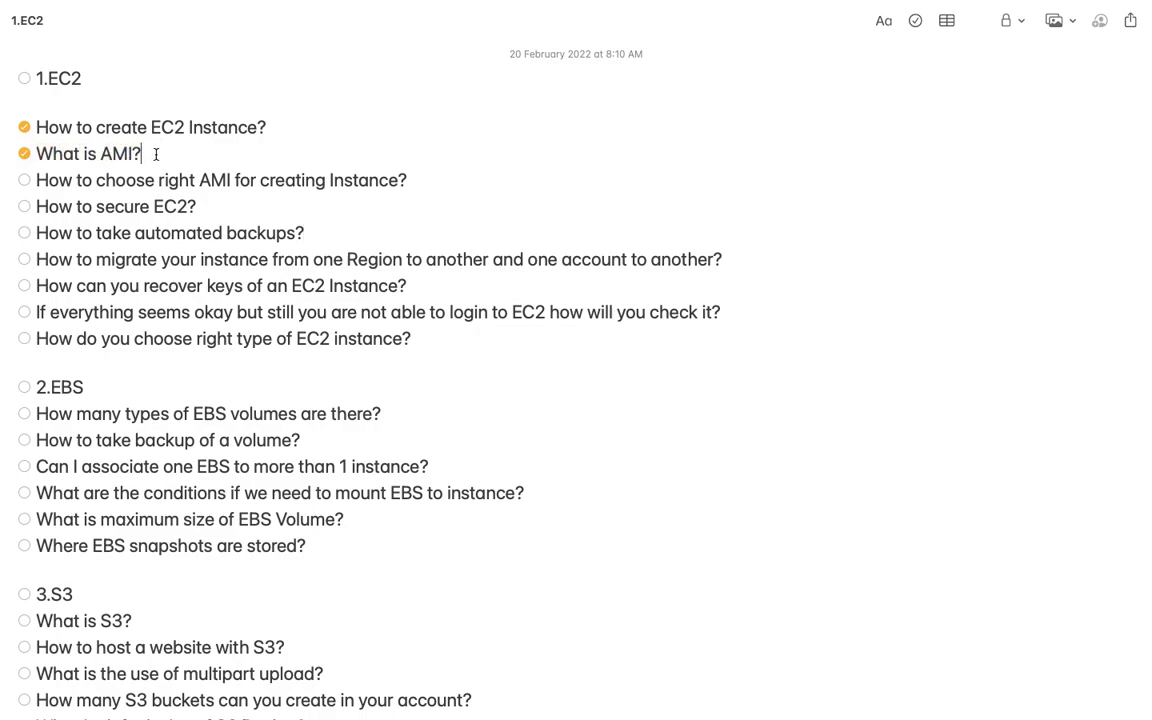
double_click(88, 154)
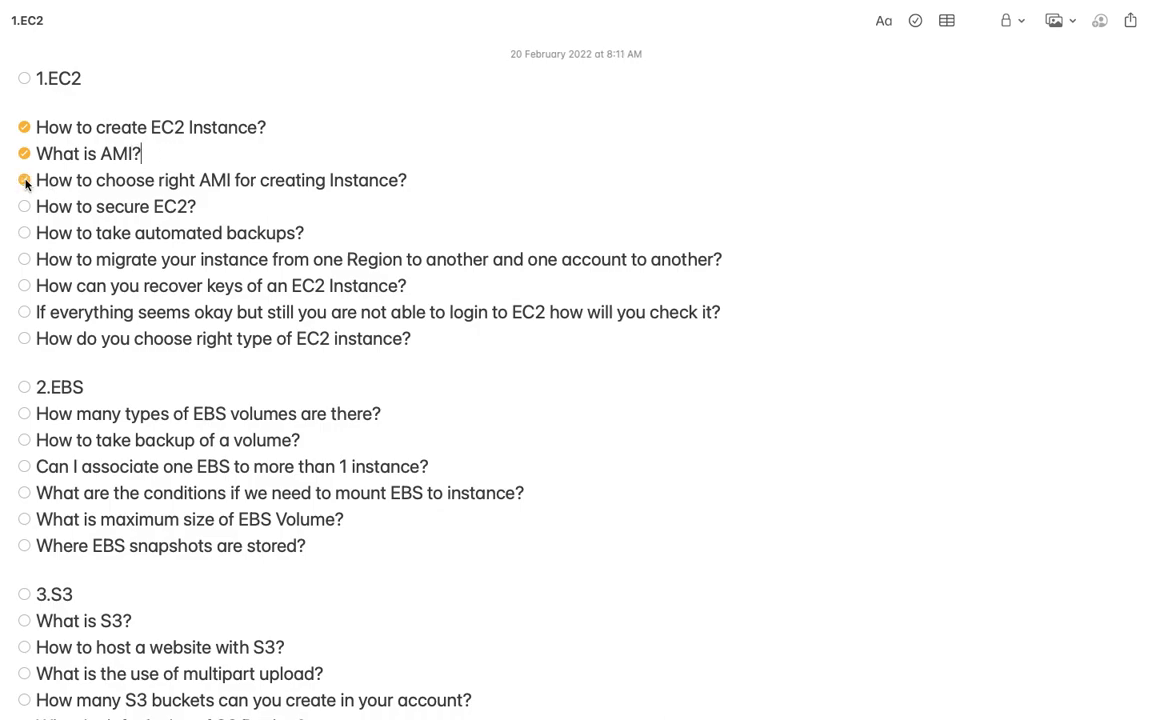
Tick 'How to choose right AMI for creating Instance?' as answered.
left_click(24, 180)
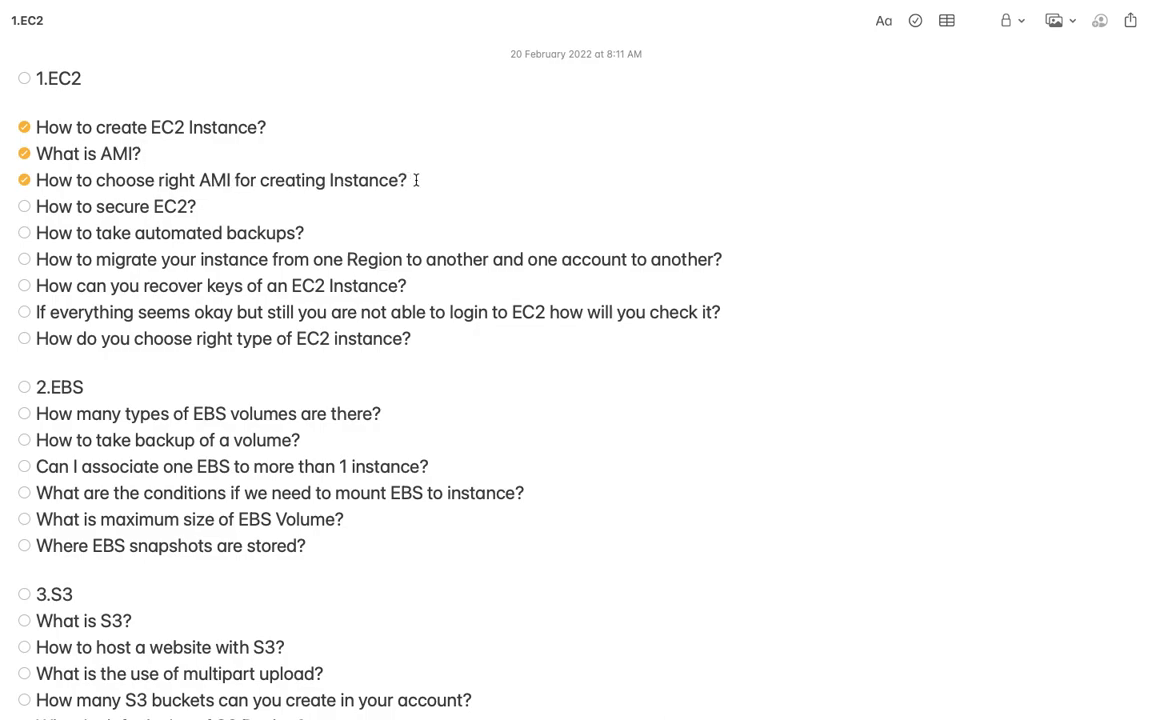
left_click(140, 152)
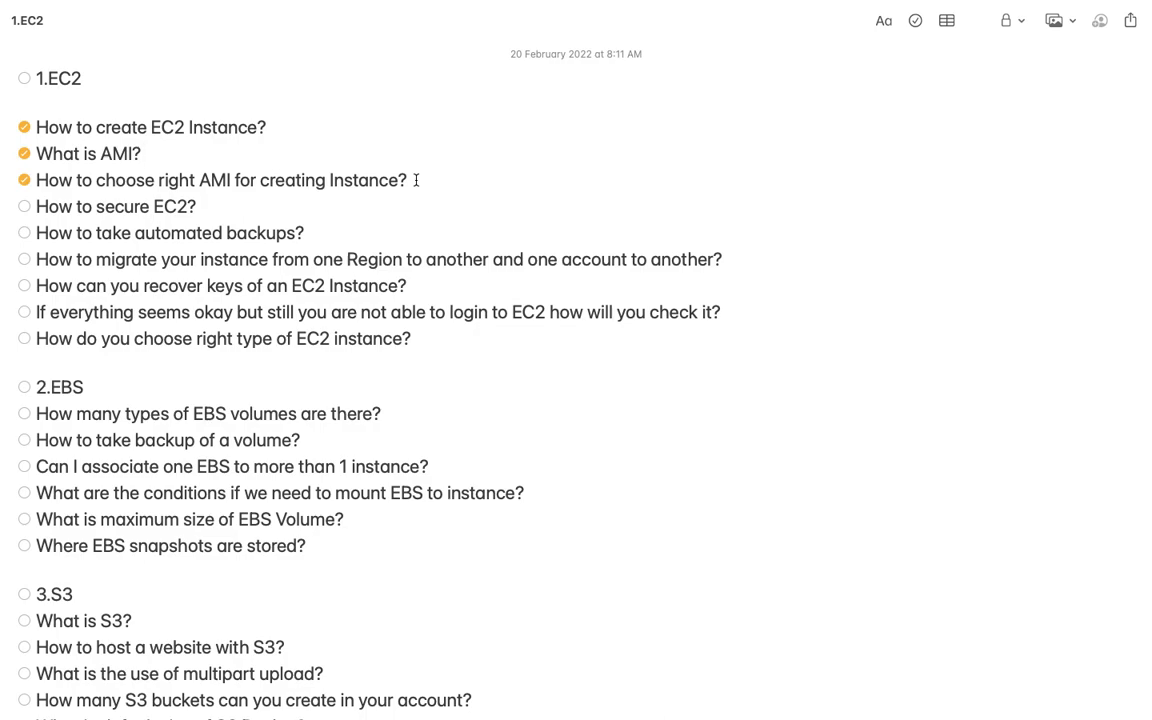
left_click(140, 152)
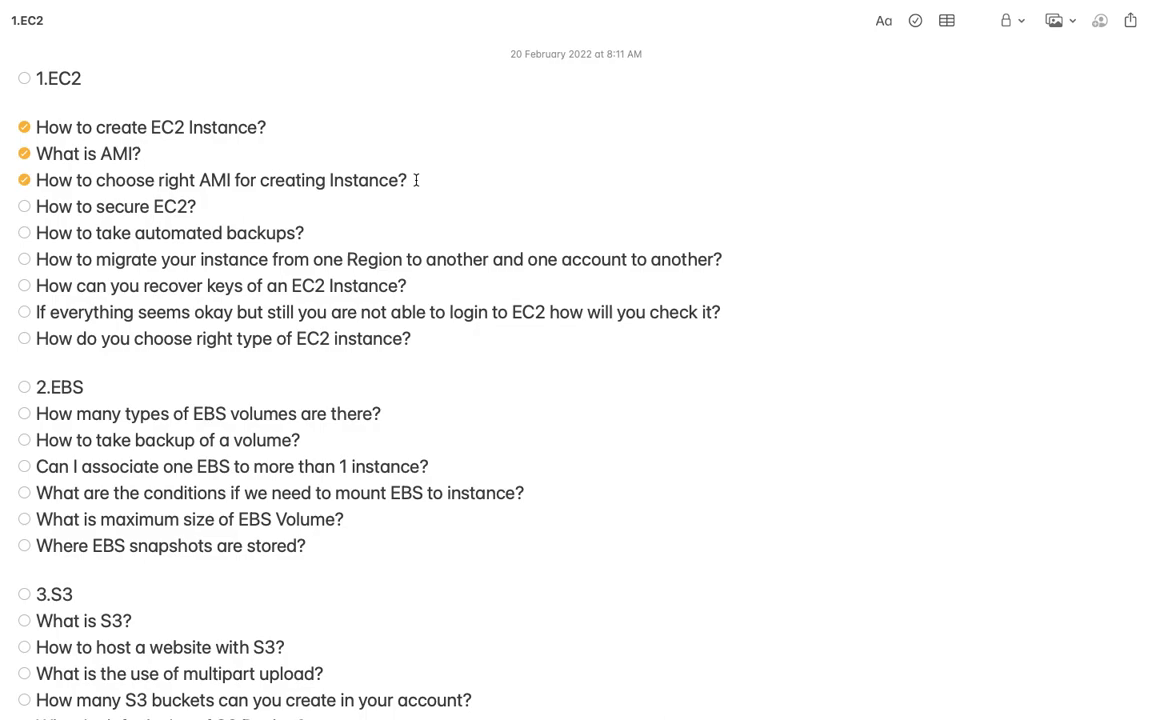
left_click(140, 152)
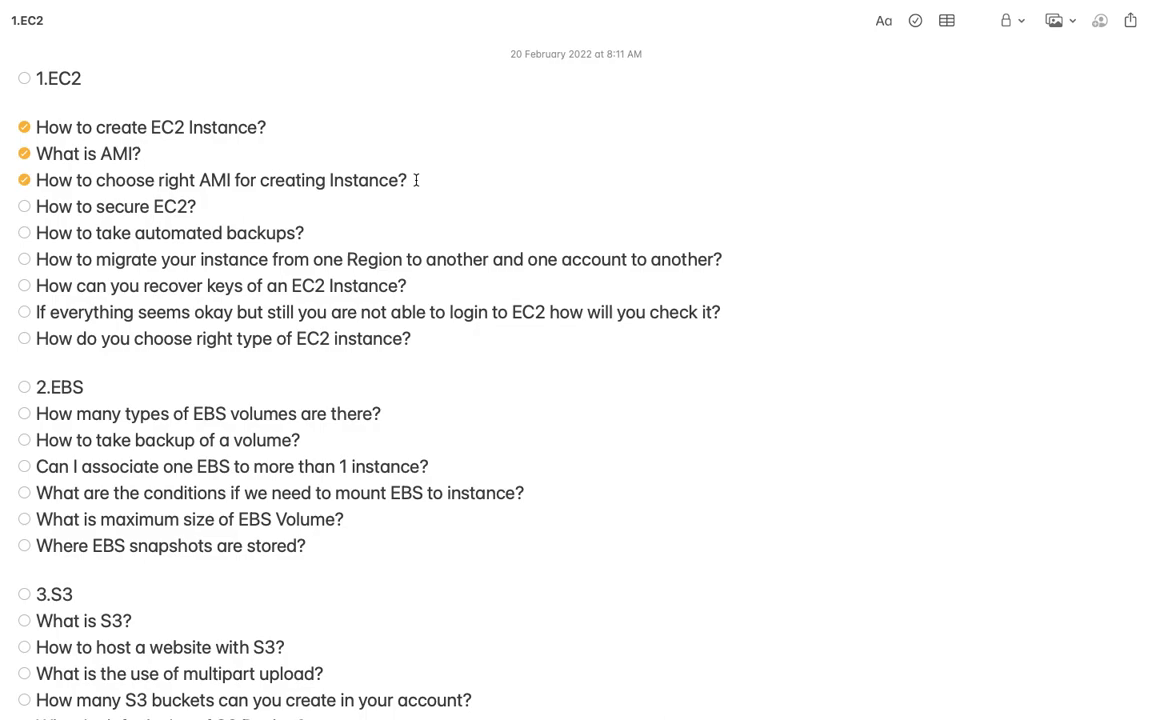
left_click(140, 152)
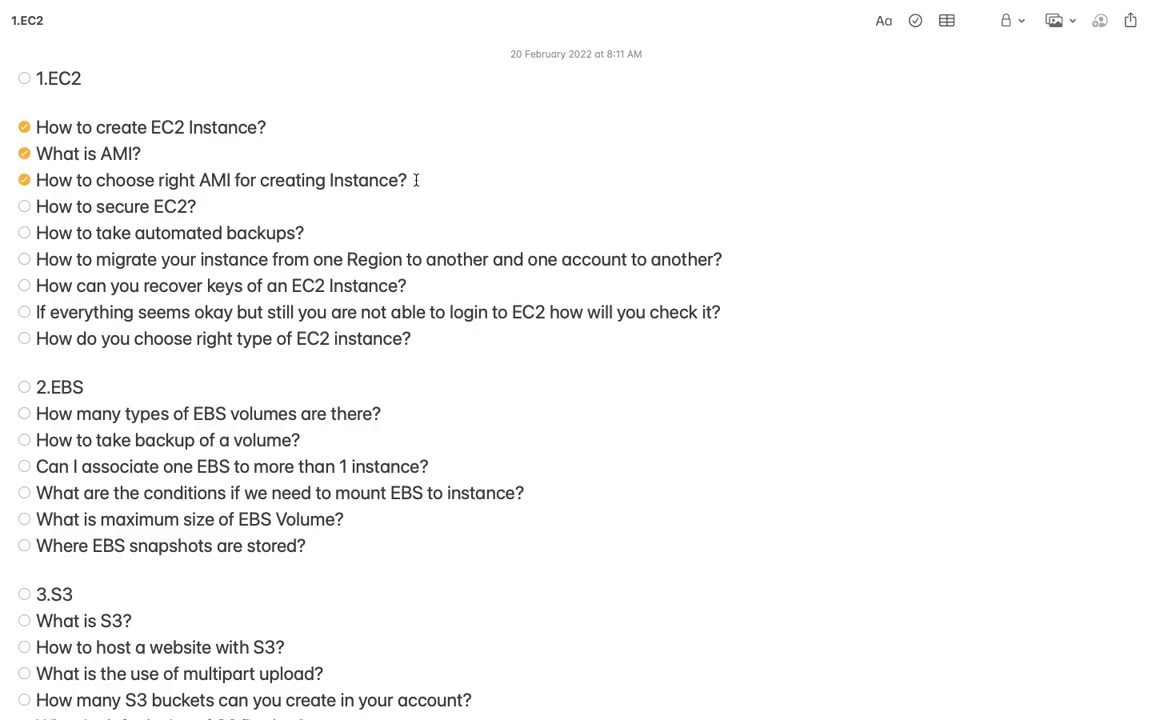
Tick 'How to secure EC2?' as answered, bringing EC2 to four checked questions.
left_click(140, 152)
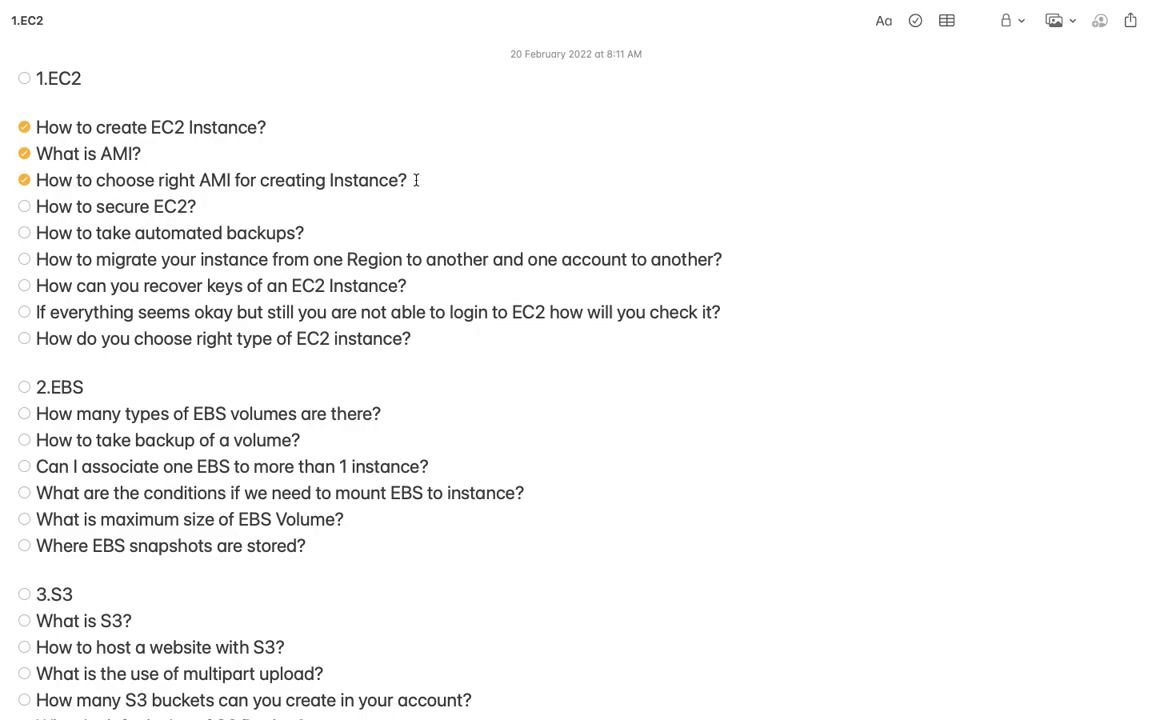
left_click(408, 180)
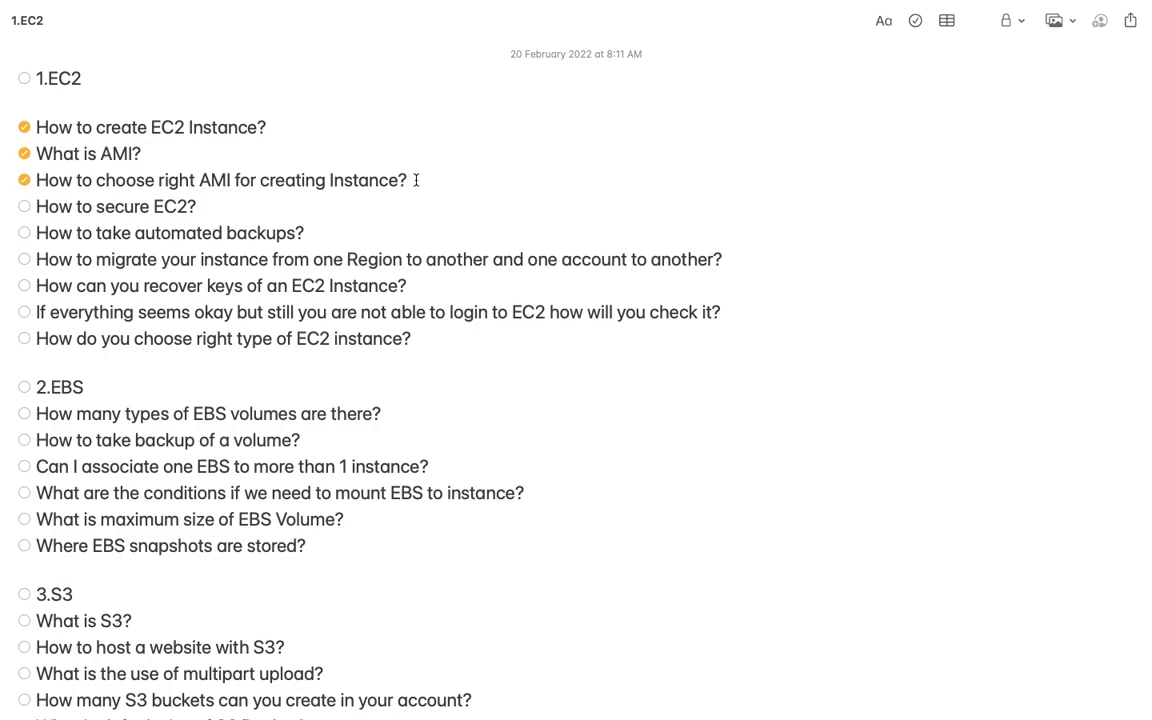
left_click(408, 180)
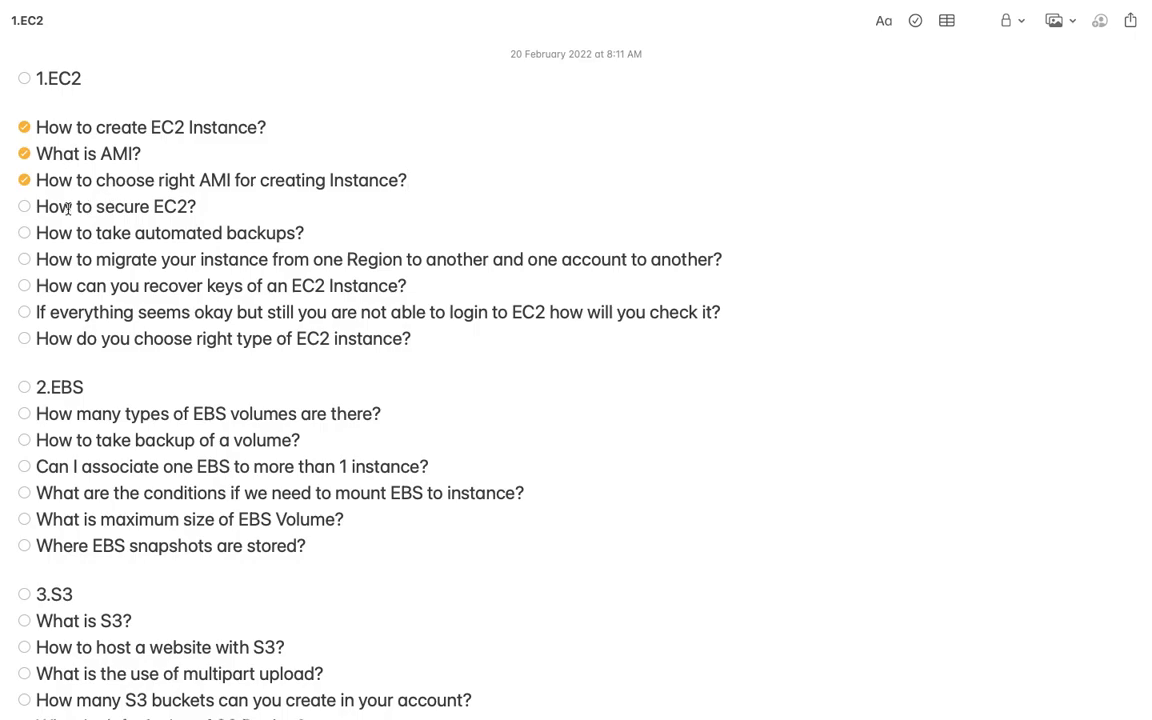
left_click(24, 206)
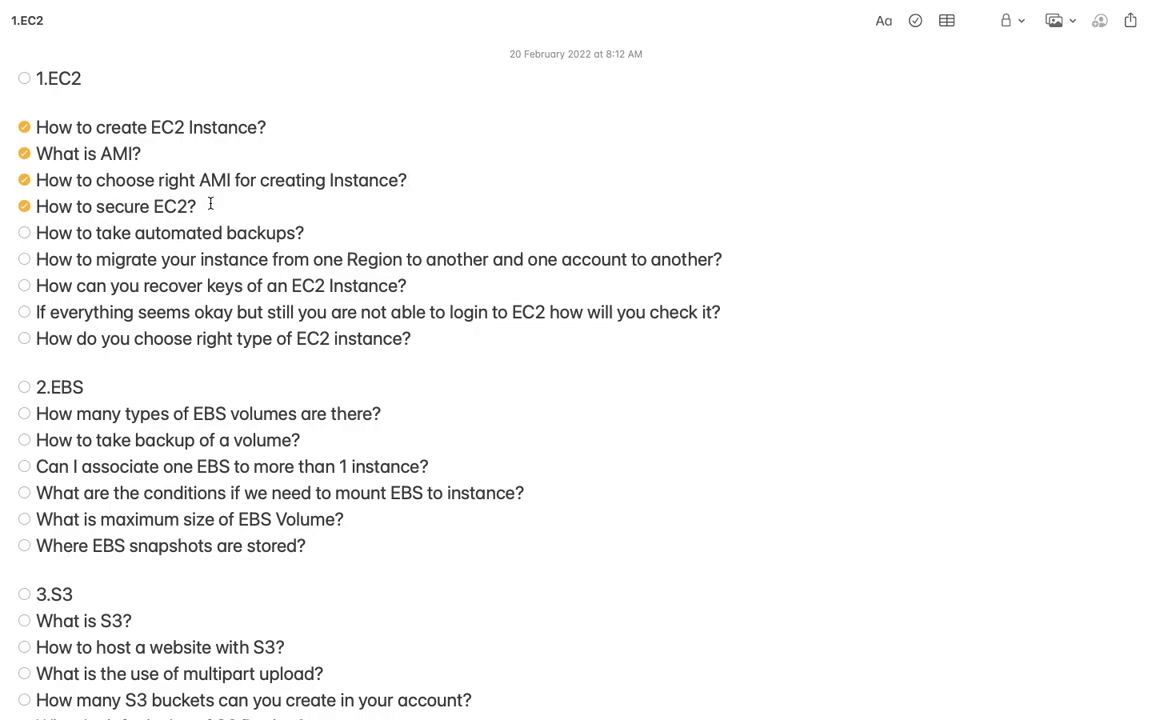
Tick 'How to take automated backups?' as answered.
left_click(408, 180)
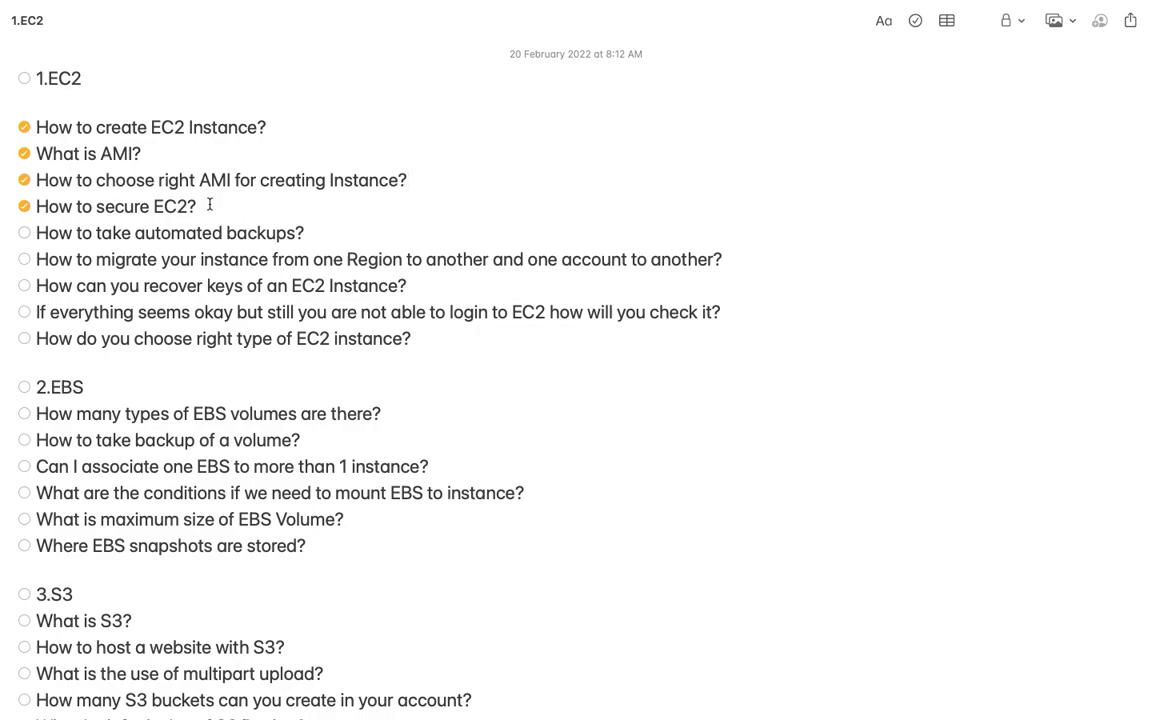
left_click(408, 180)
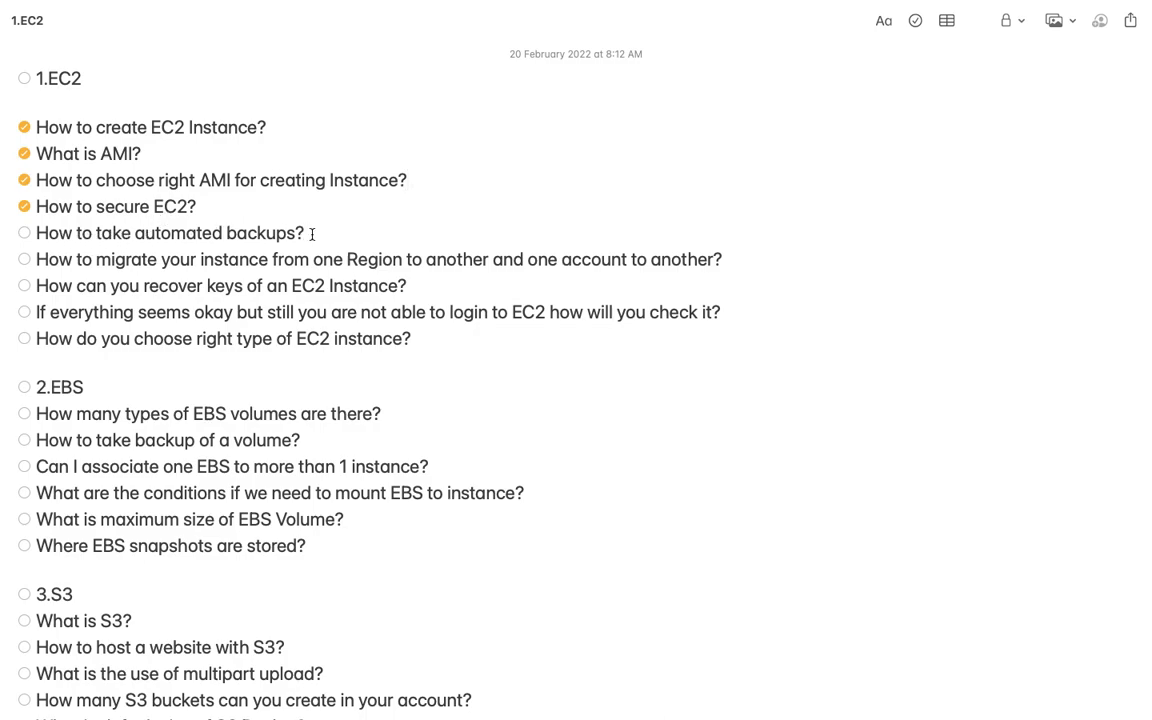
left_click(24, 232)
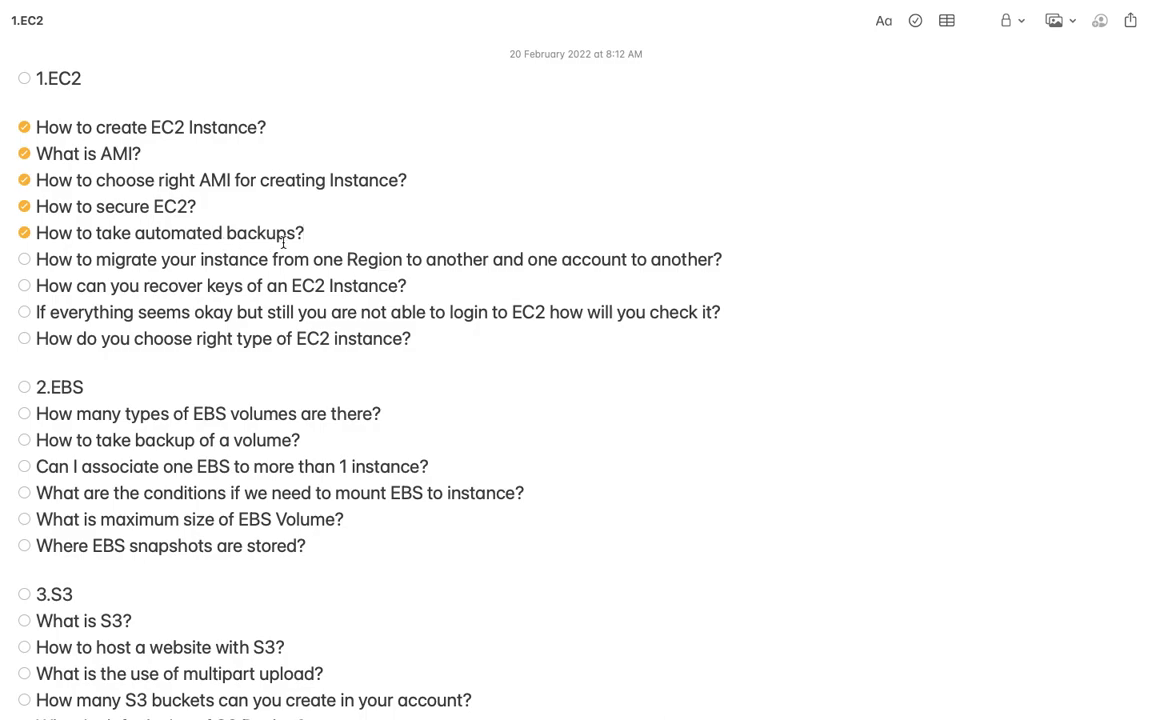
left_click(304, 232)
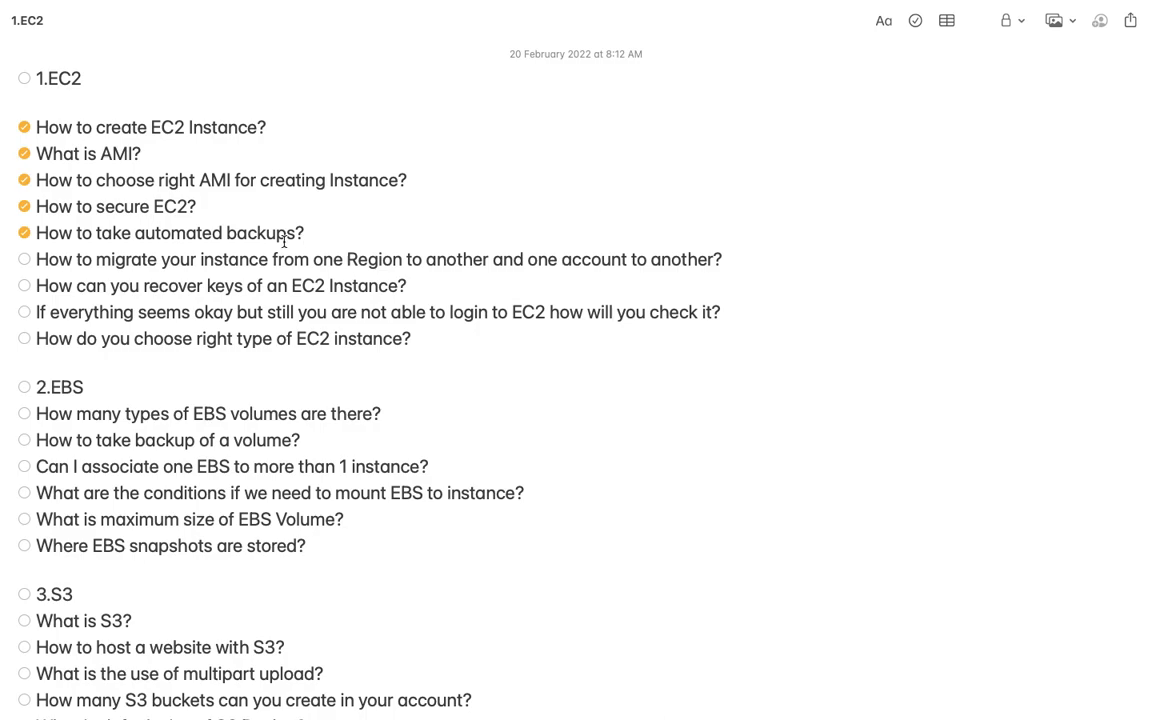
left_click(304, 232)
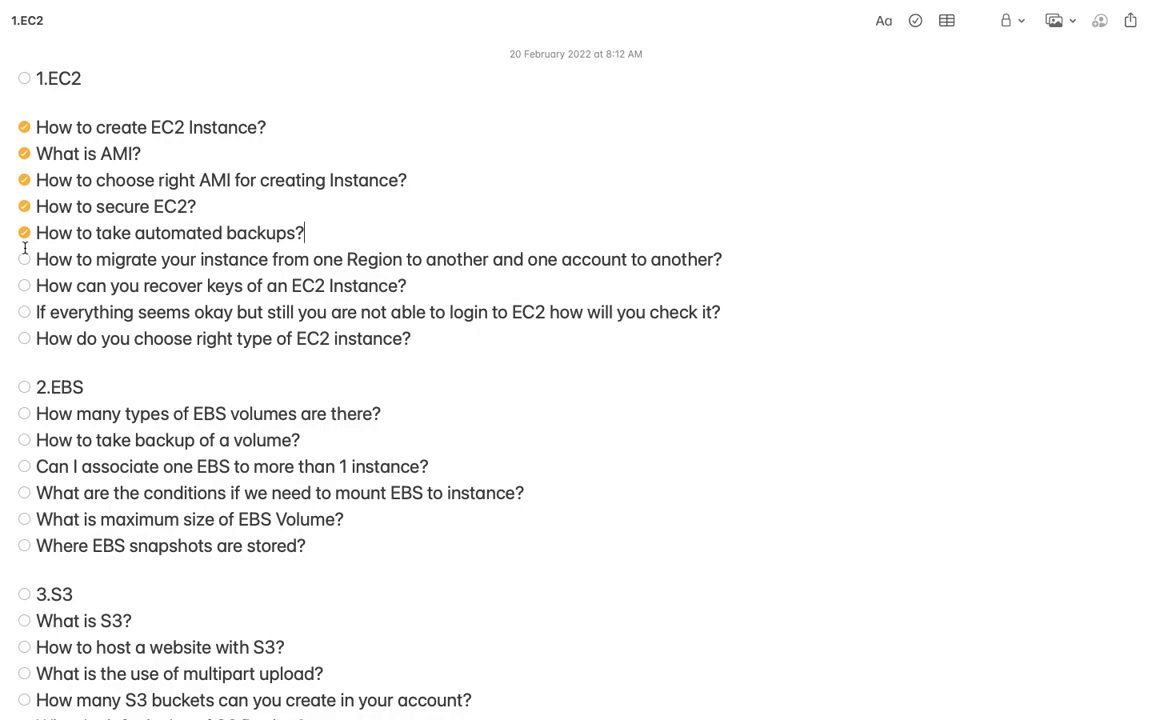
Tick the question on migrating an instance across Regions and accounts as answered.
left_click(24, 260)
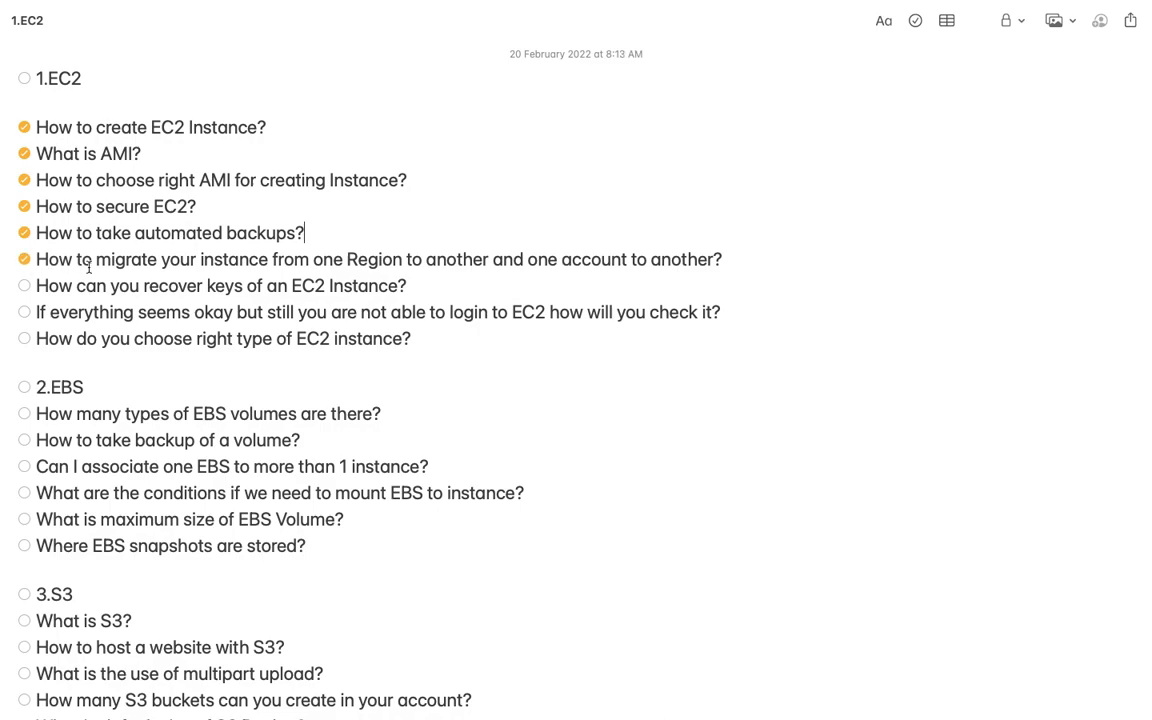
mouse_move(480, 264)
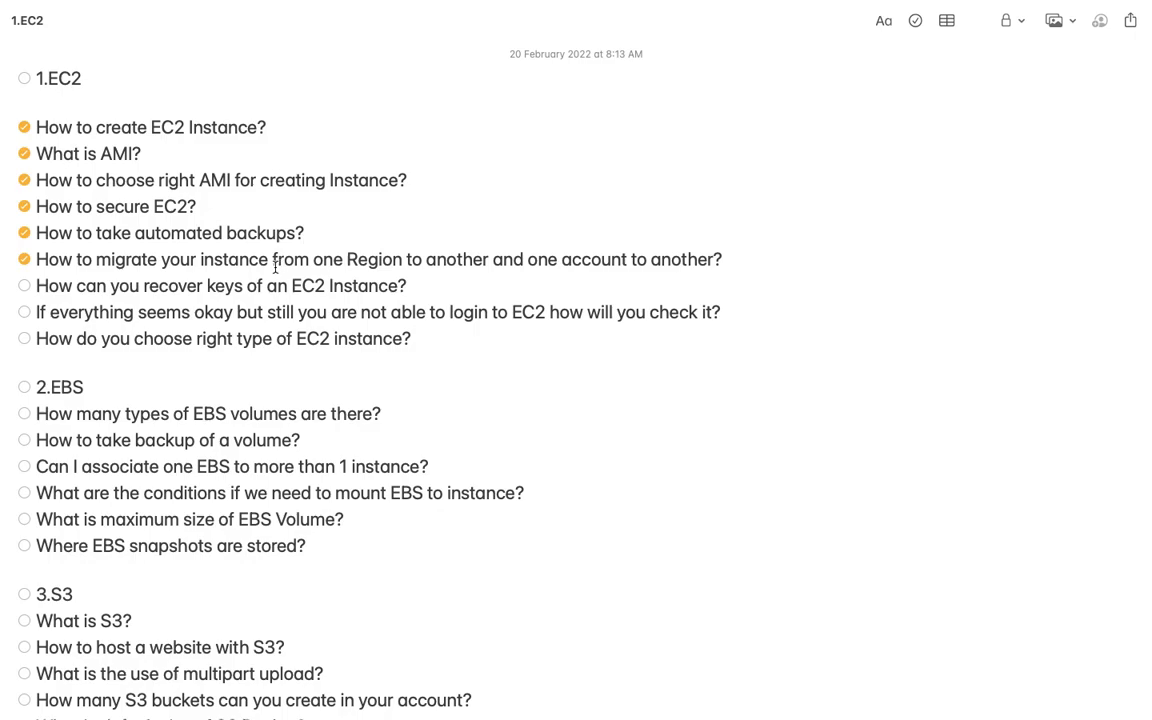
left_click(304, 232)
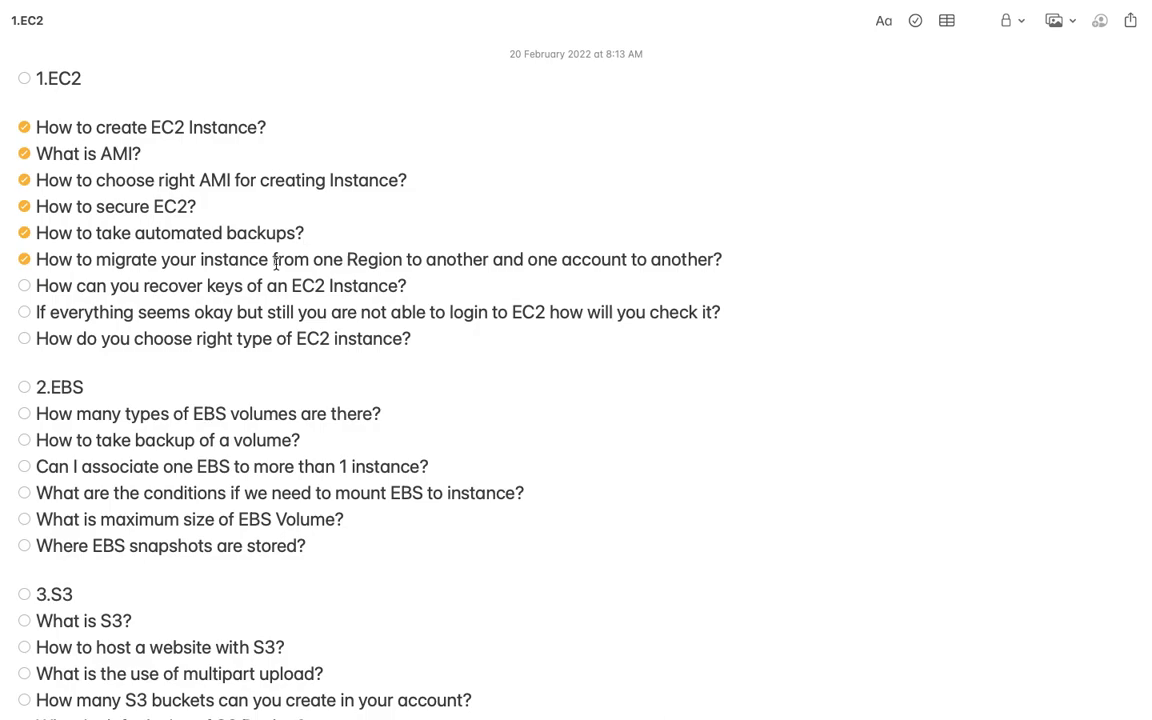
left_click(304, 232)
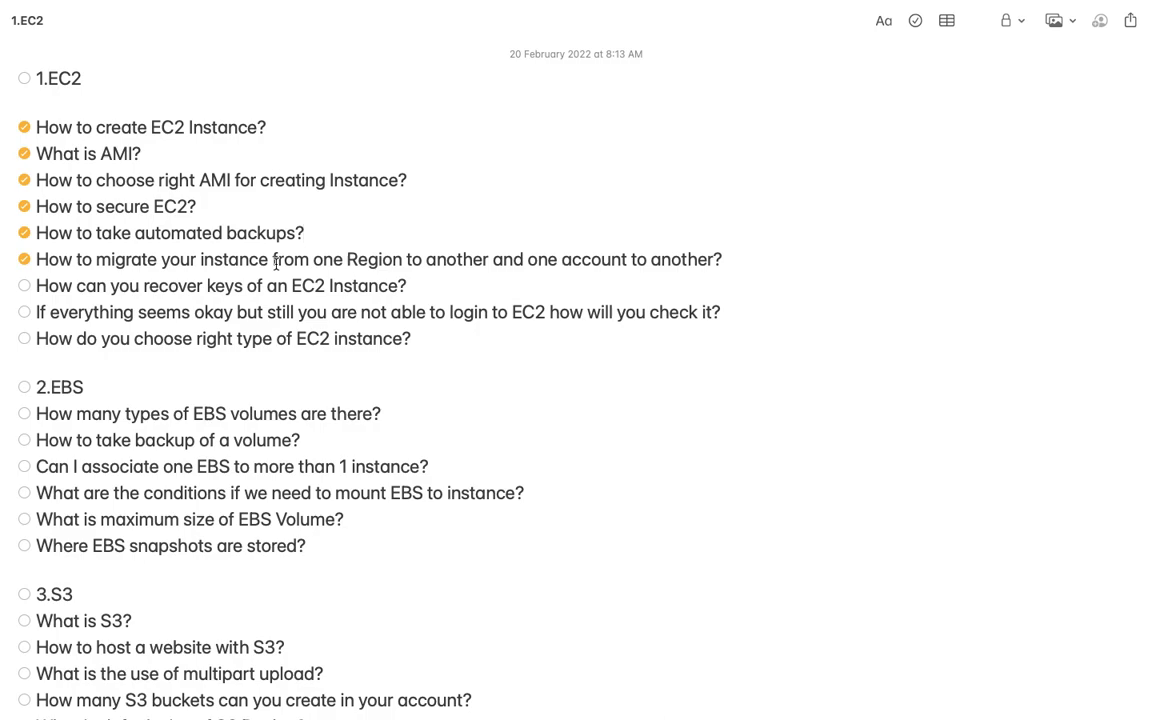
left_click(304, 232)
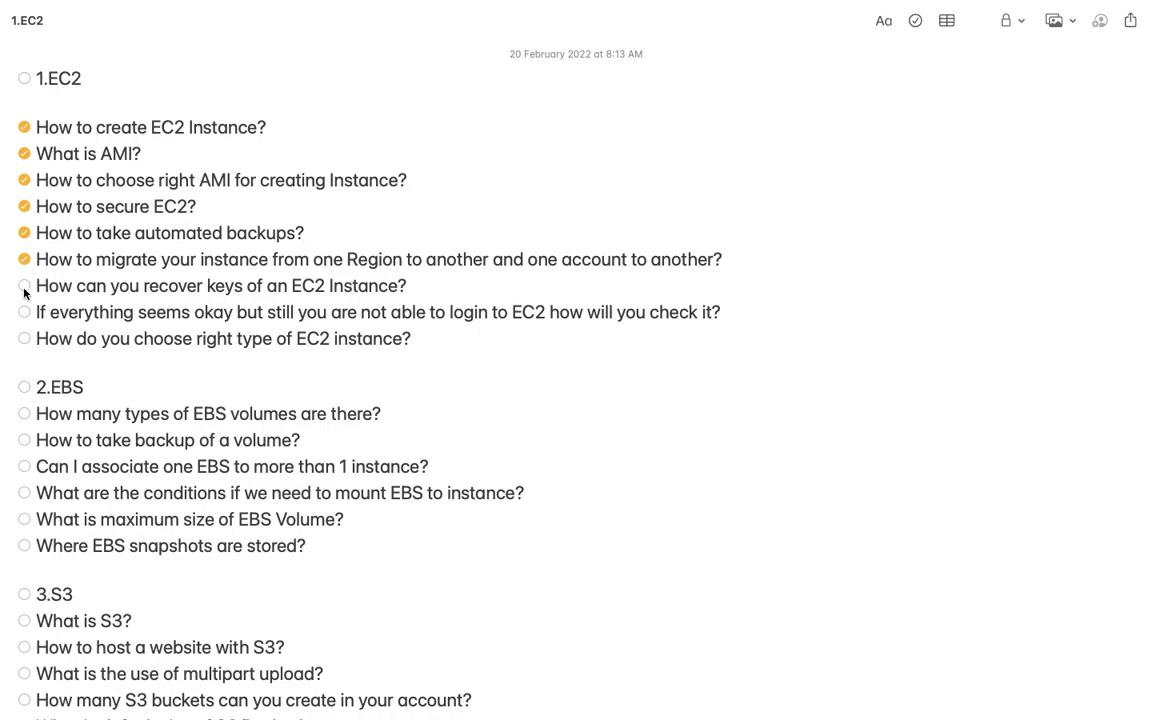
Tick 'How can you recover keys of an EC2 Instance?' as answered.
left_click(24, 286)
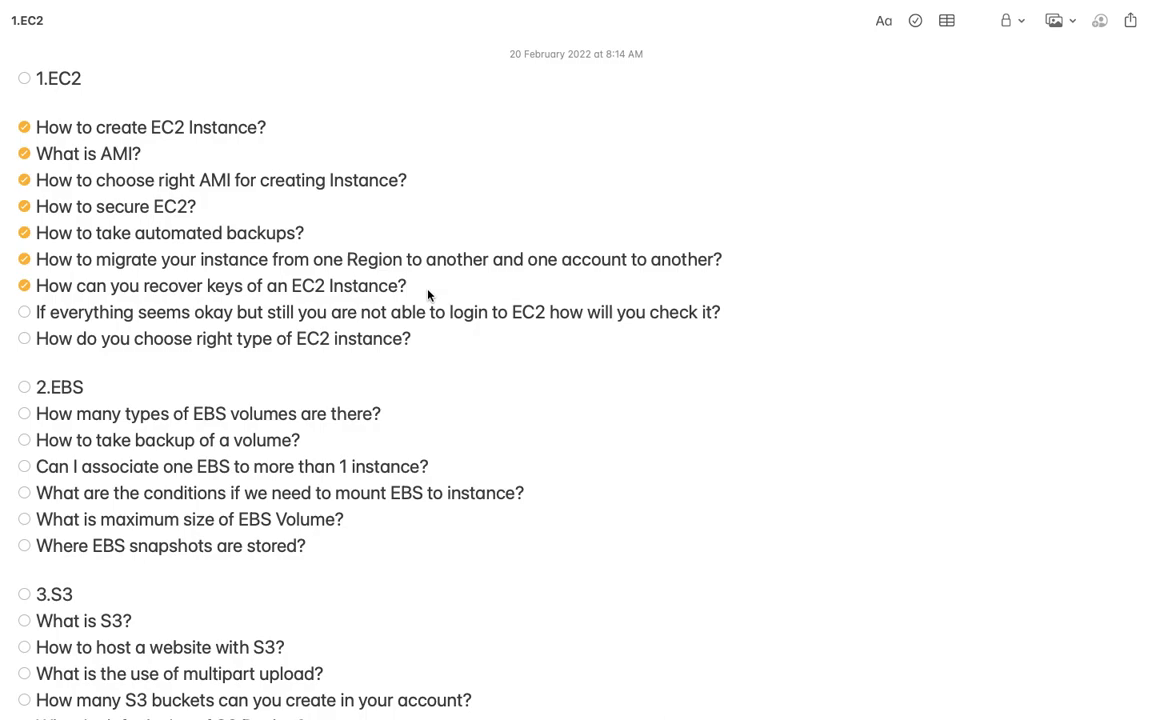
left_click(408, 286)
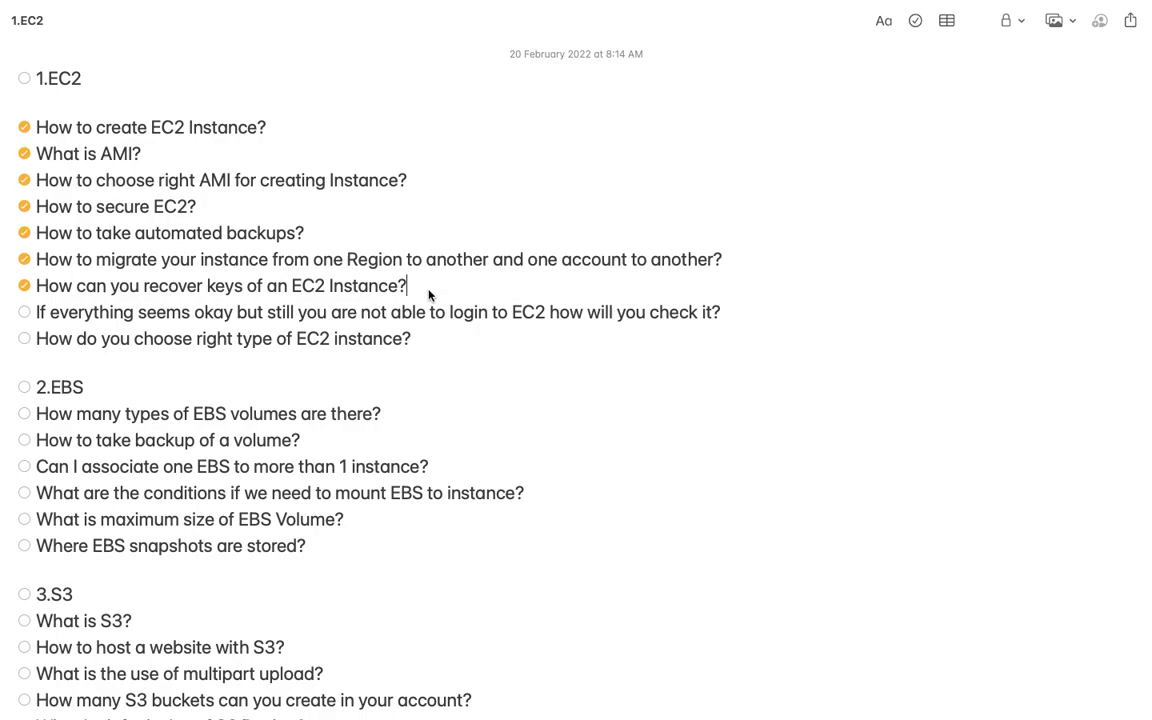
mouse_move(432, 316)
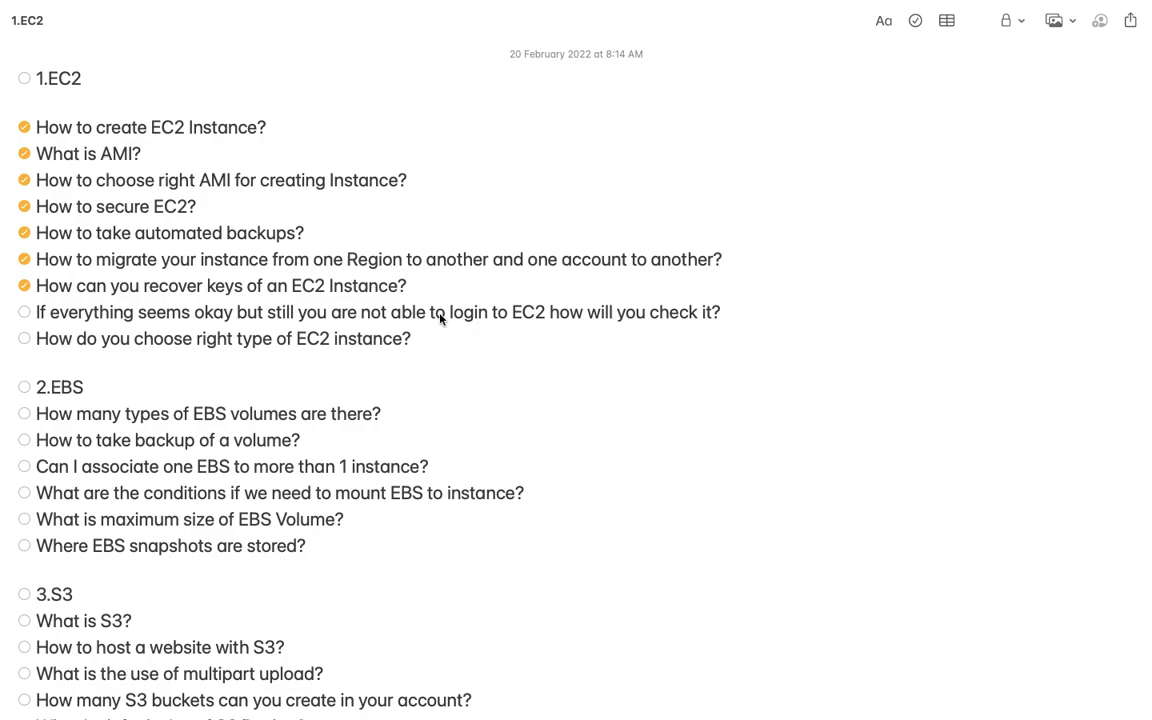
mouse_move(218, 324)
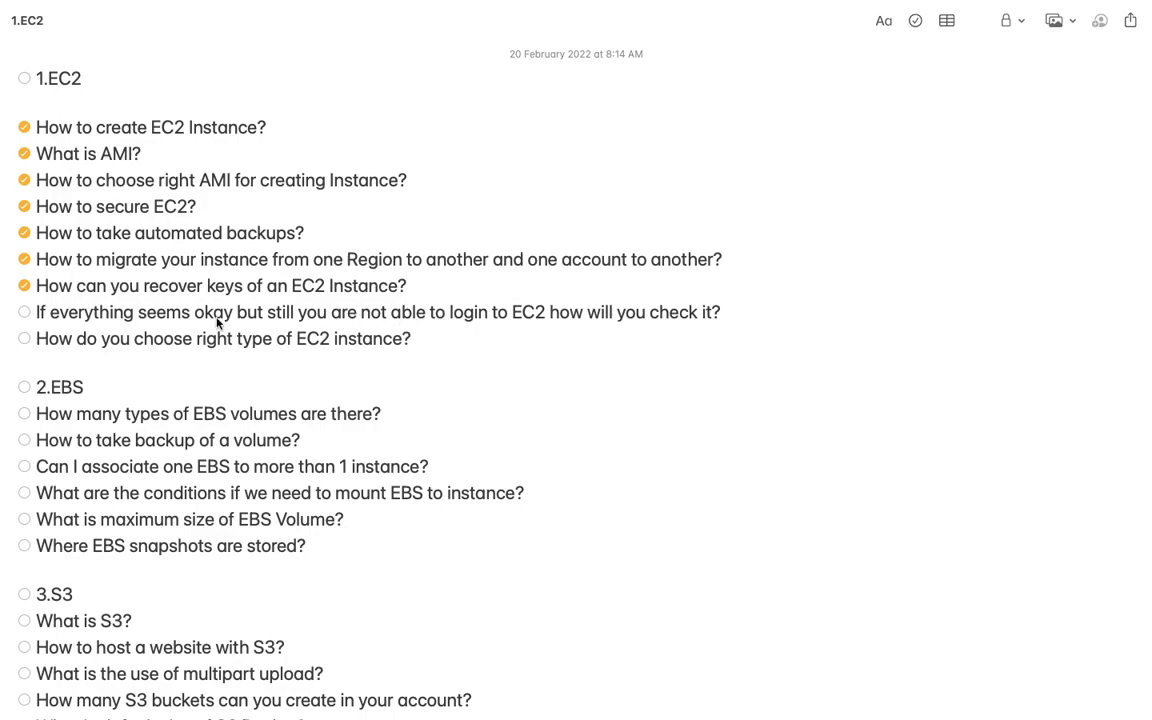
Tick the EC2 login-troubleshooting and right-instance-type questions, completing the EC2 checklist.
left_click(24, 312)
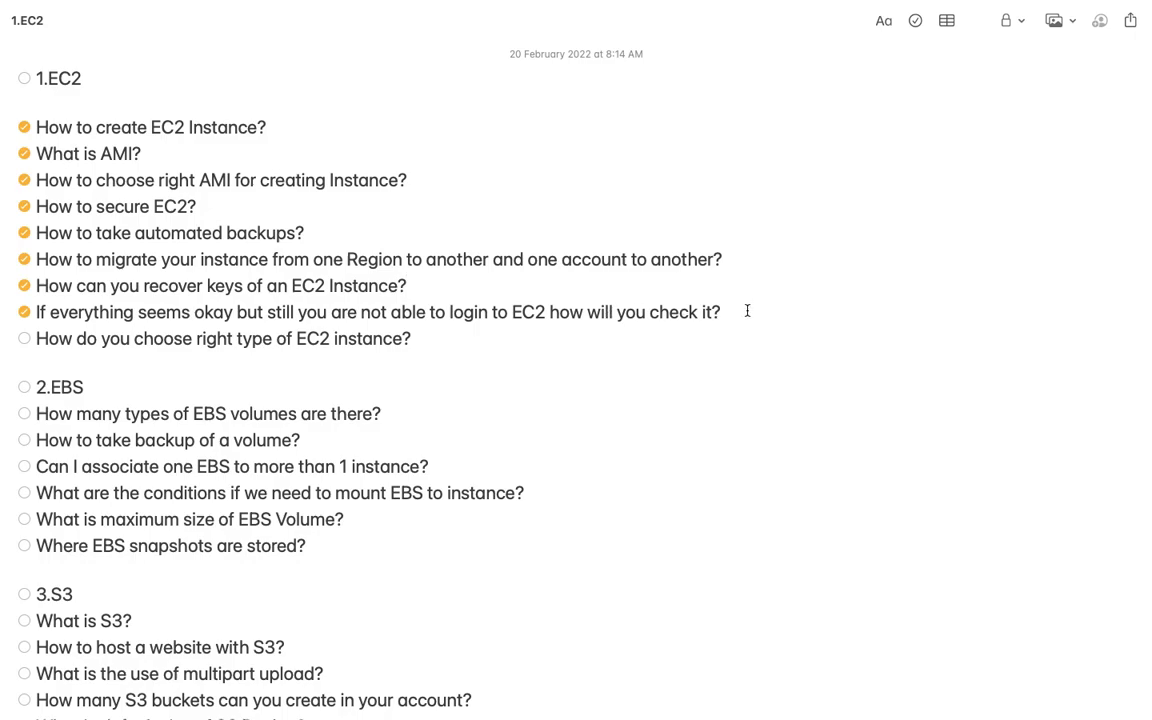
left_click(722, 312)
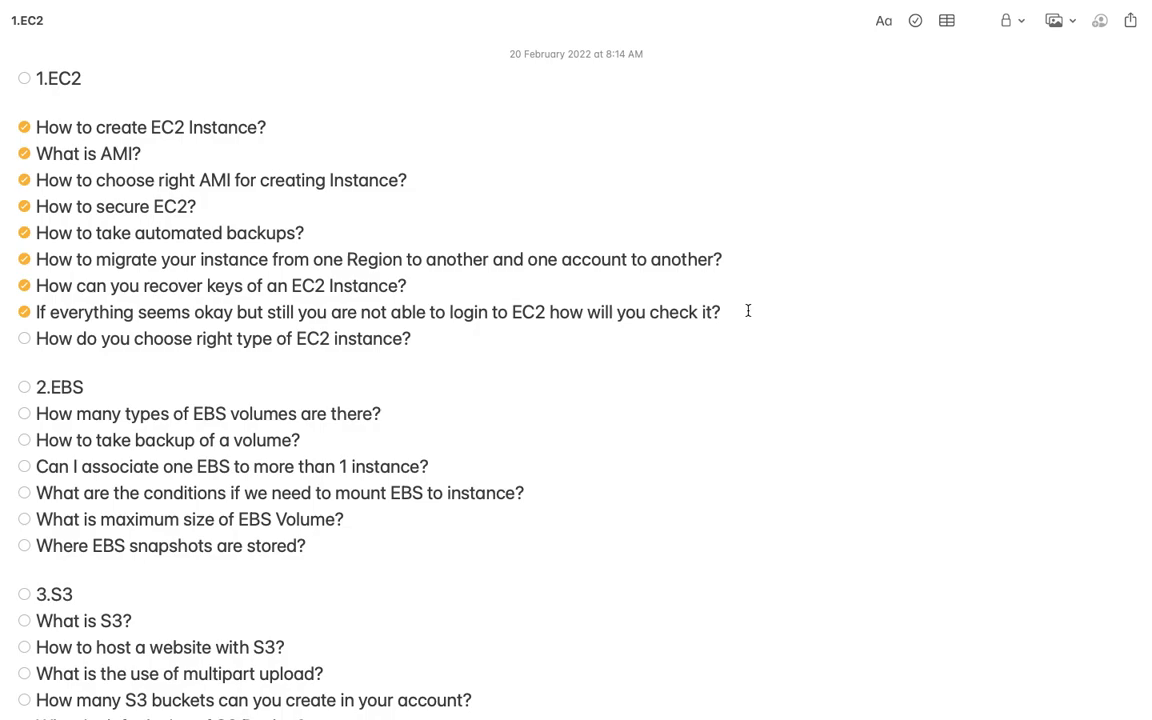
left_click(720, 312)
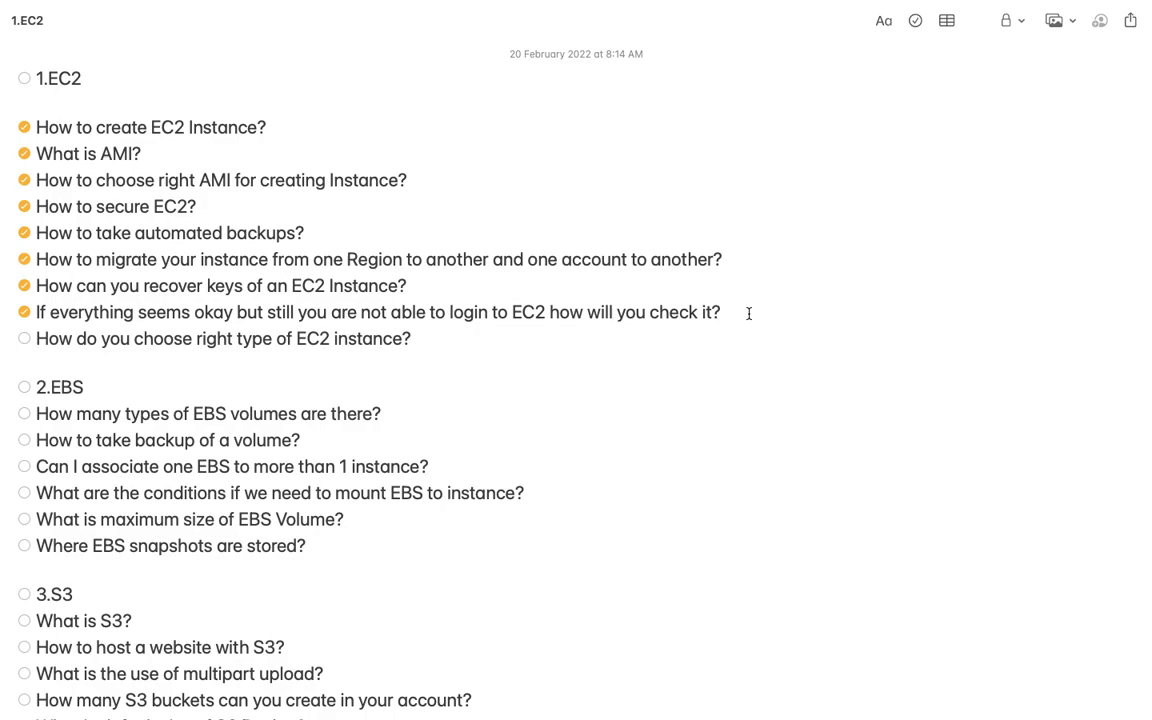
left_click(720, 312)
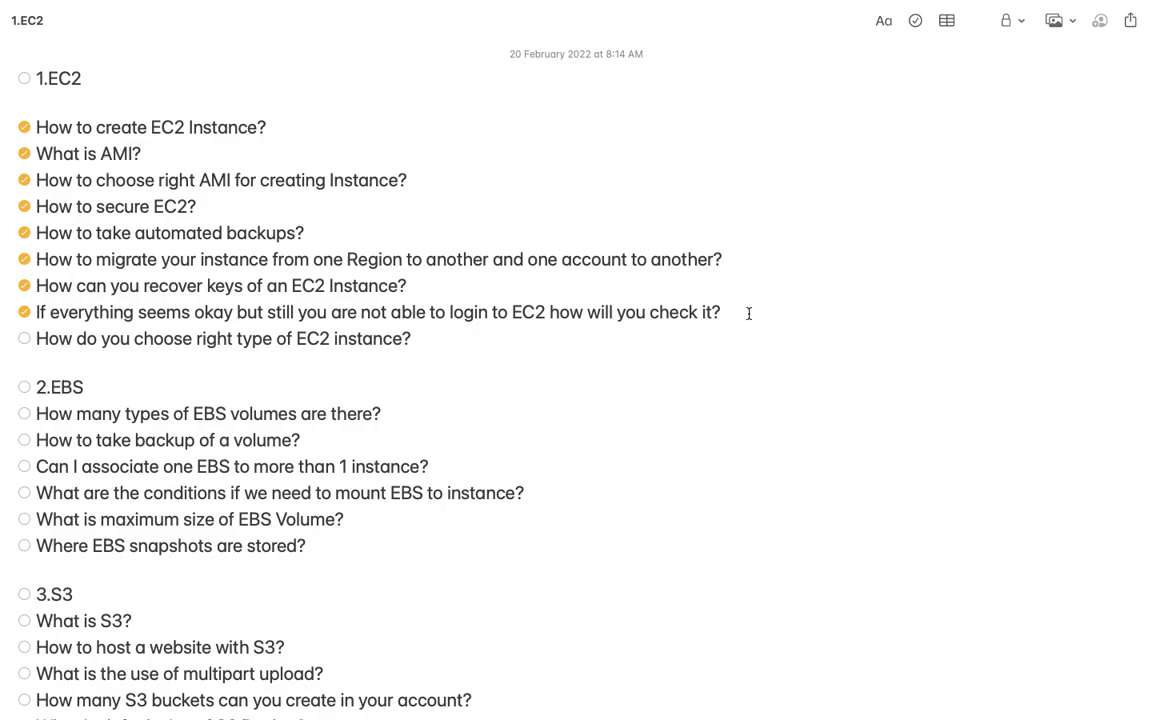
left_click(720, 312)
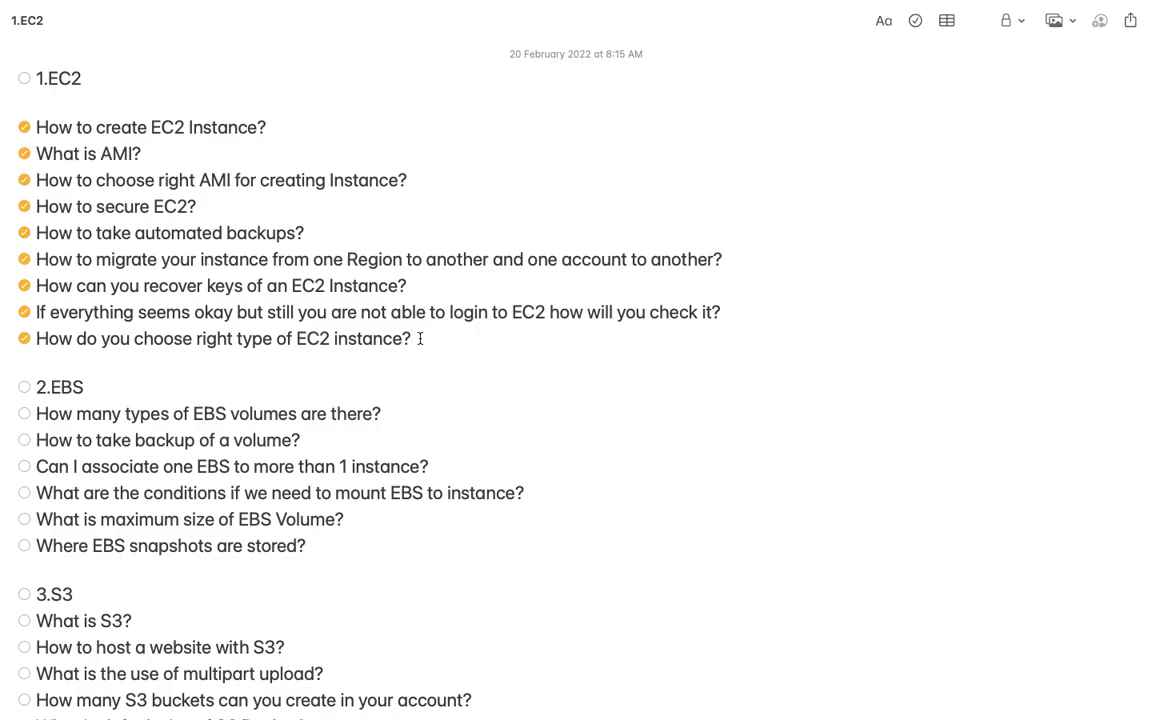
left_click(412, 338)
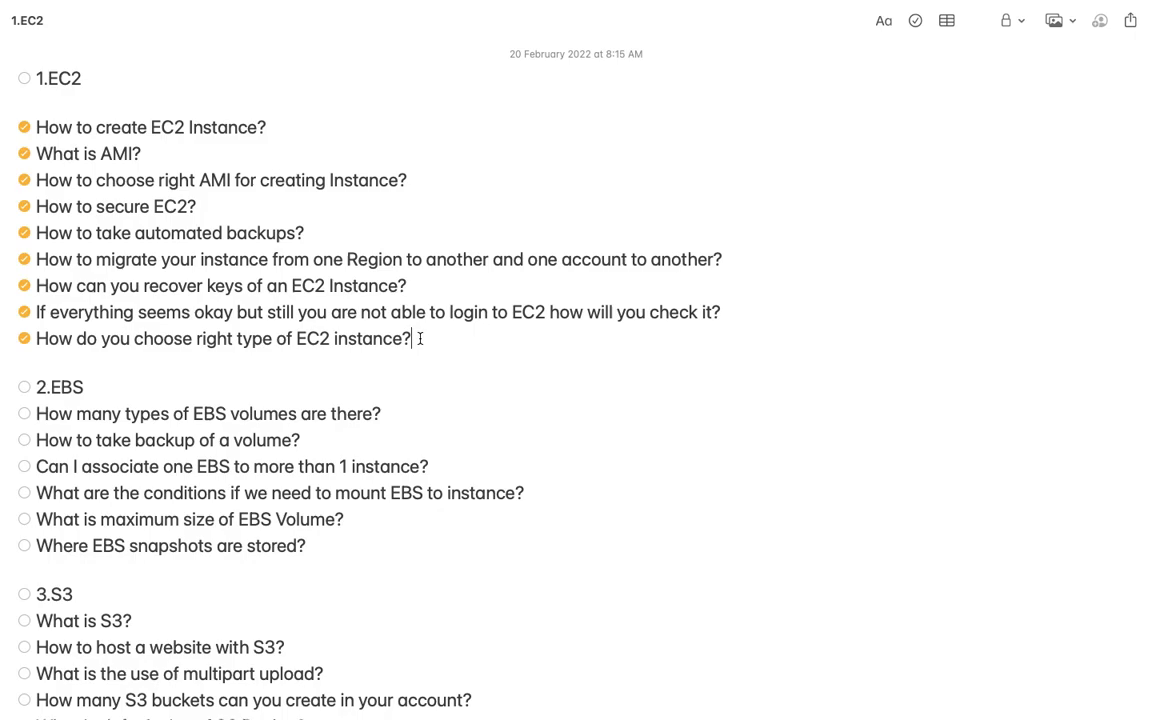
scroll("down", 3)
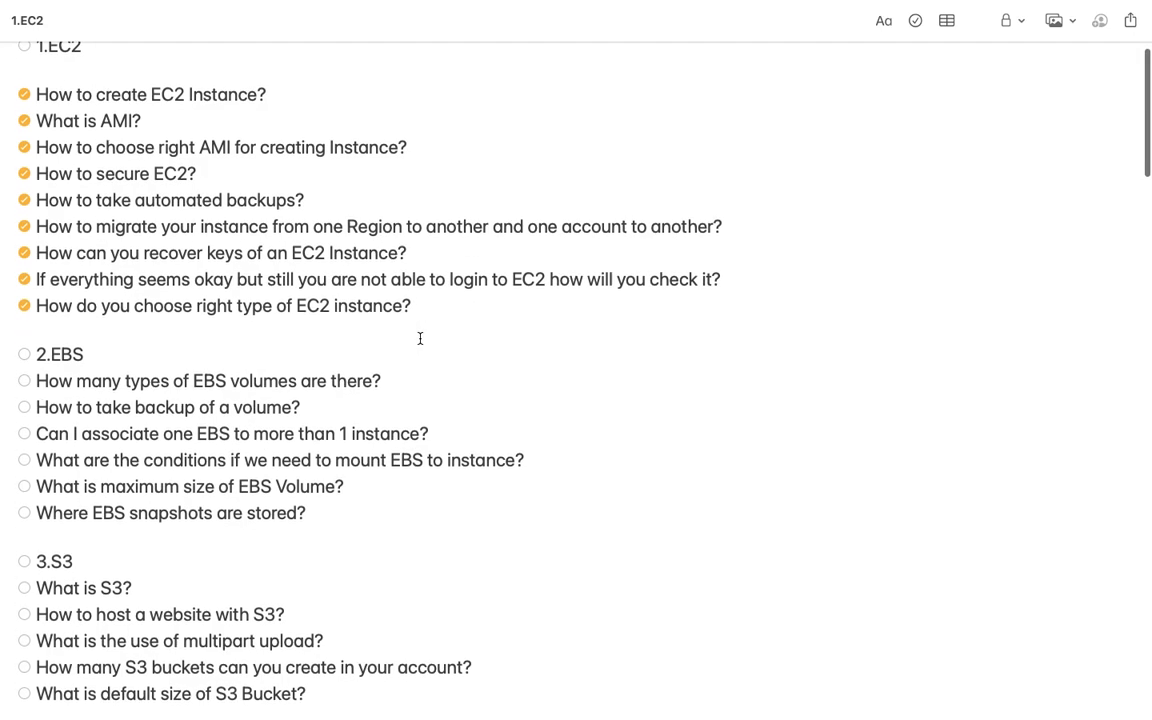
scroll("down", 3)
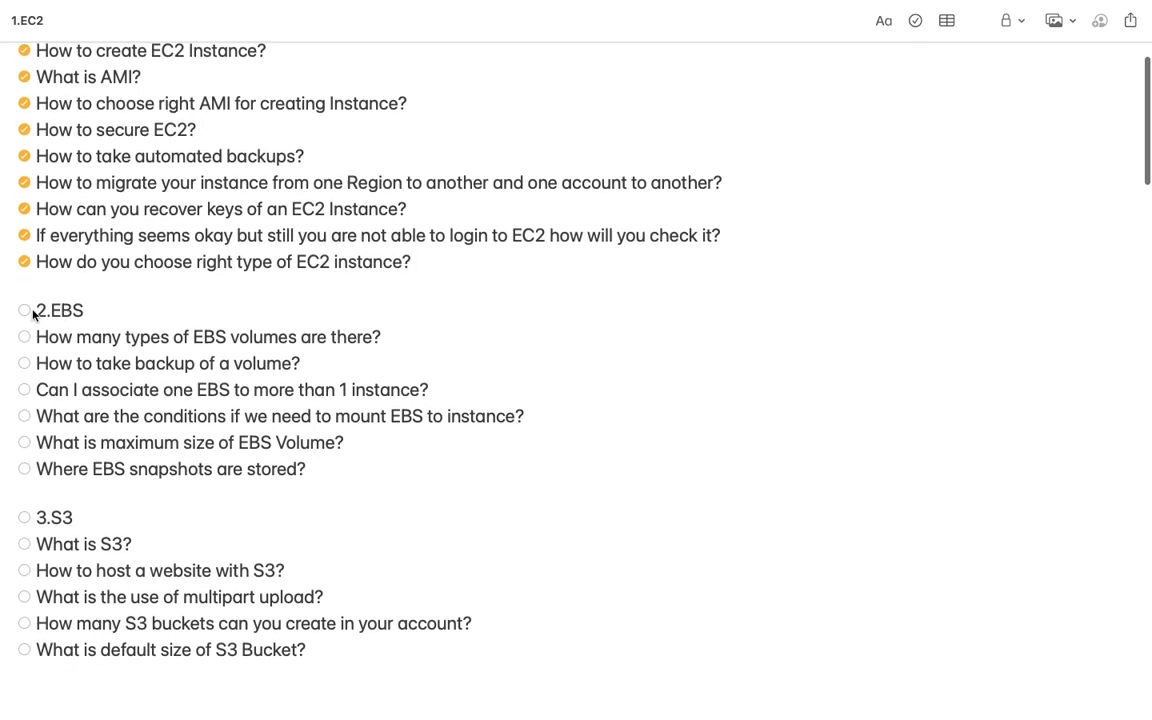
Tick the EBS volume types and 'How to take backup of a volume?' questions as answered.
left_click(24, 336)
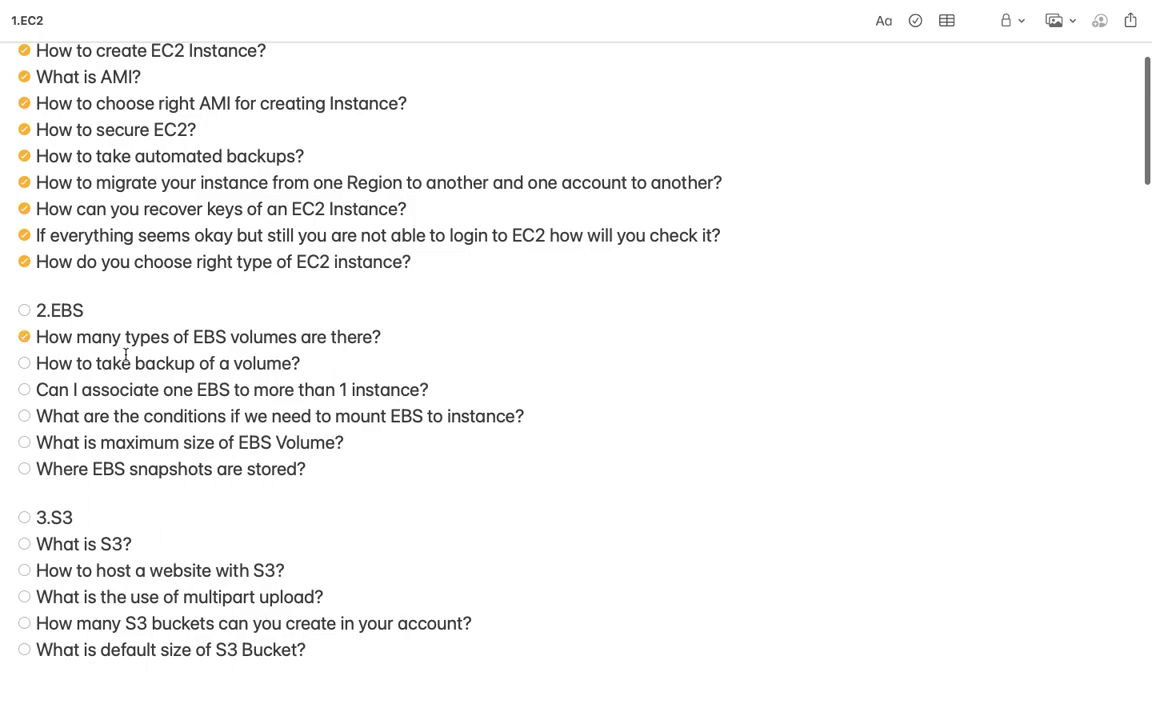
left_click(382, 336)
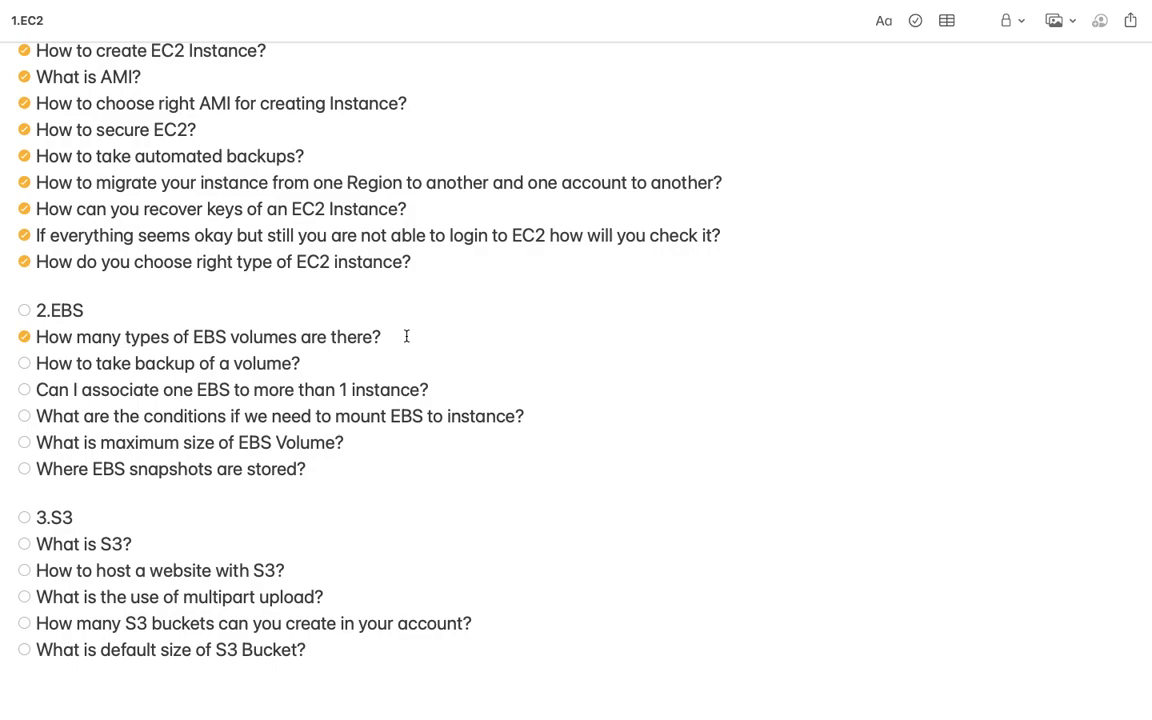
left_click(380, 336)
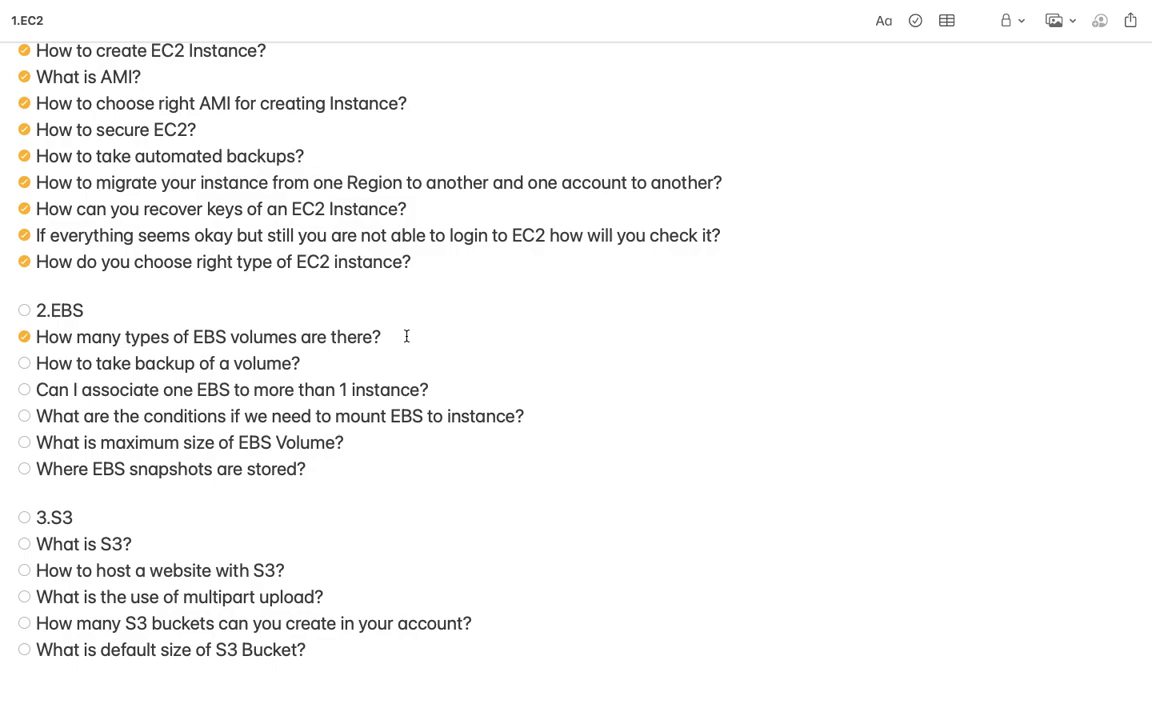
left_click(380, 336)
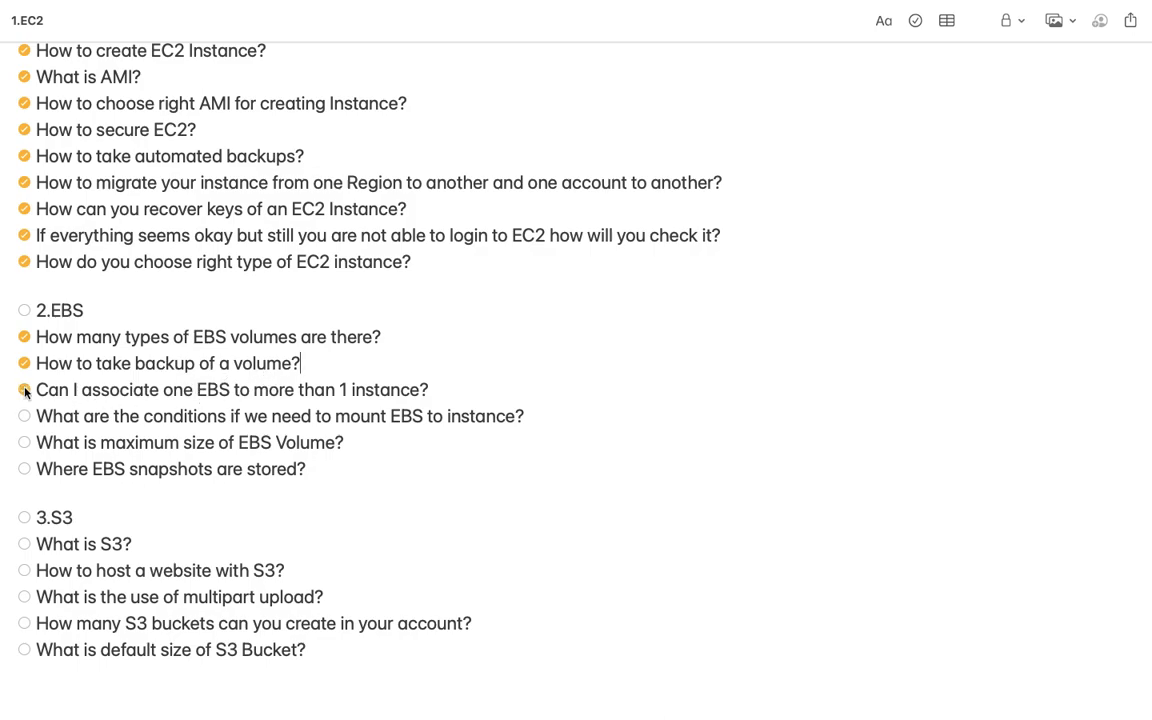
Tick 'Can I associate one EBS to more than 1 instance?' and the EBS mounting-conditions question.
left_click(24, 390)
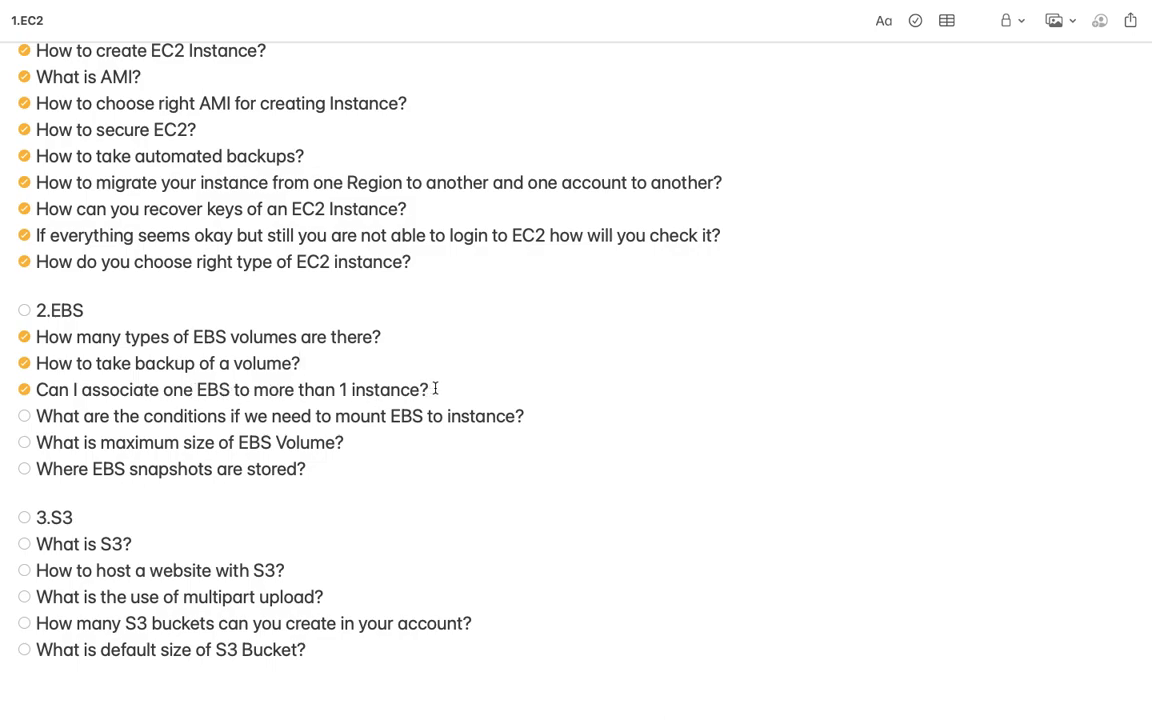
left_click(300, 364)
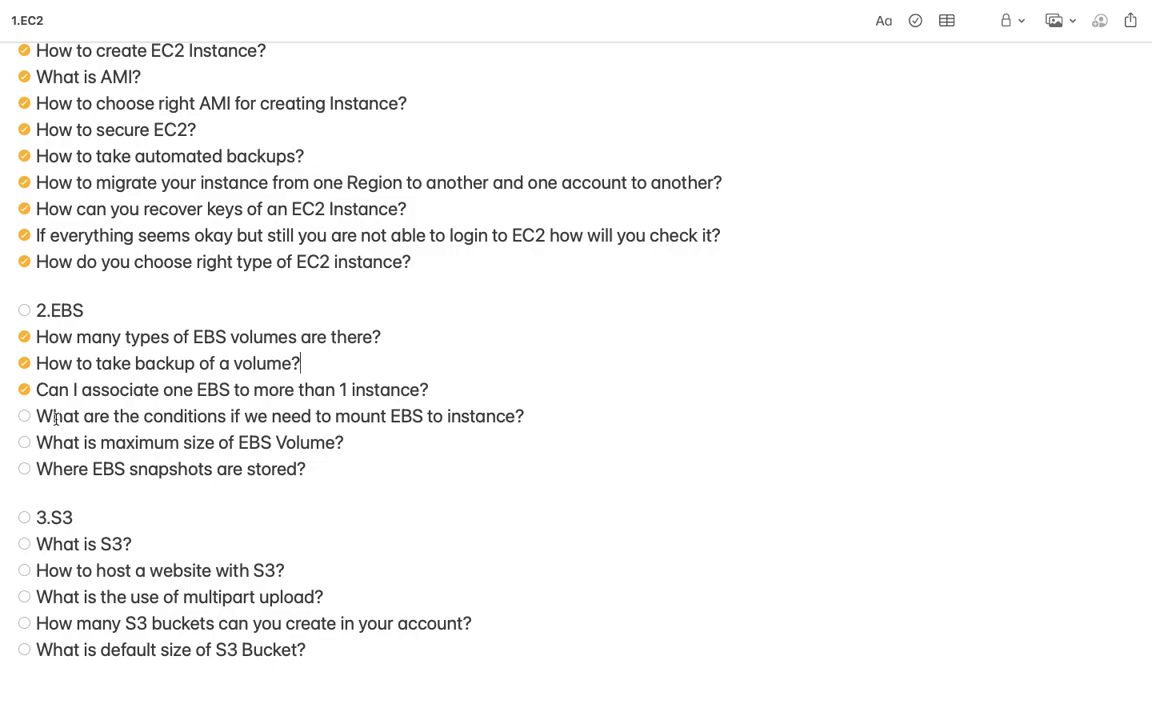
left_click(24, 416)
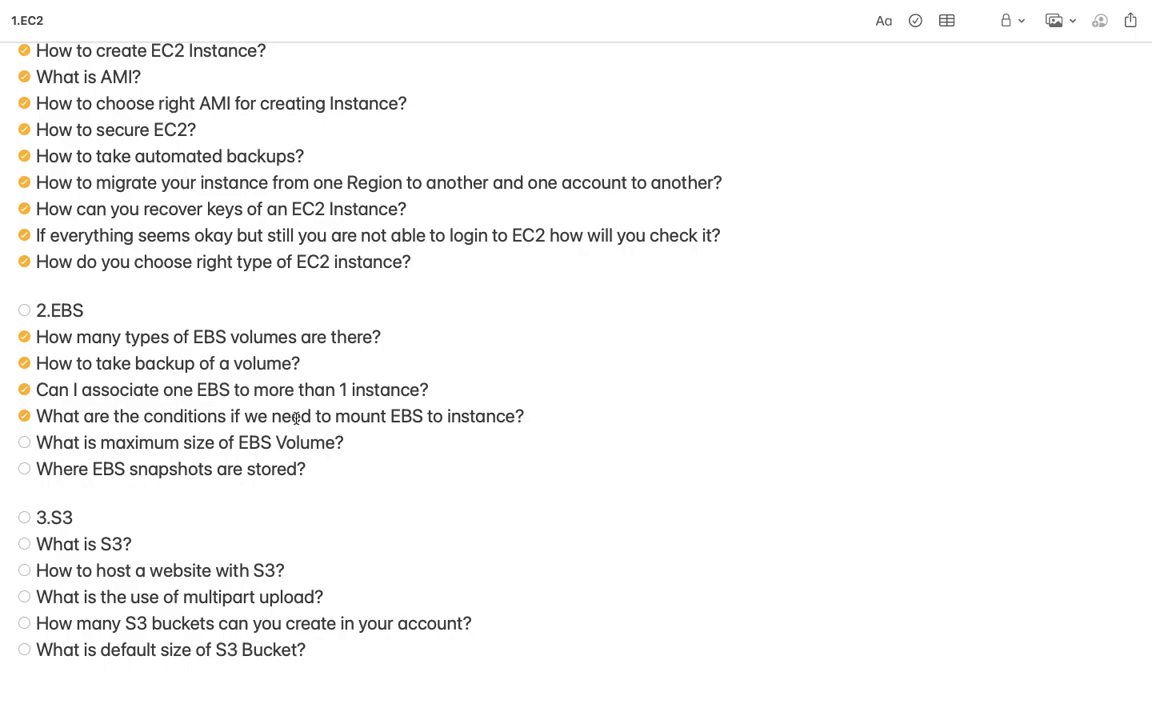
Tick 'What is maximum size of EBS Volume?' and 'Where EBS snapshots are stored?', completing EBS.
left_click(524, 416)
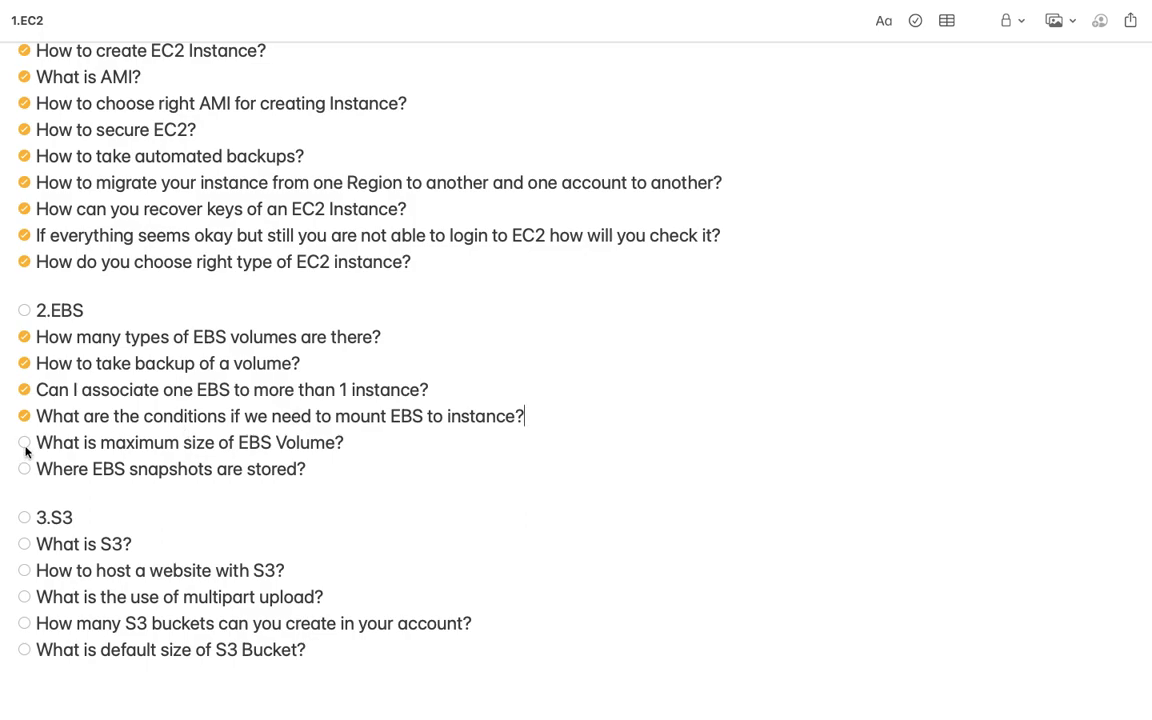
left_click(24, 442)
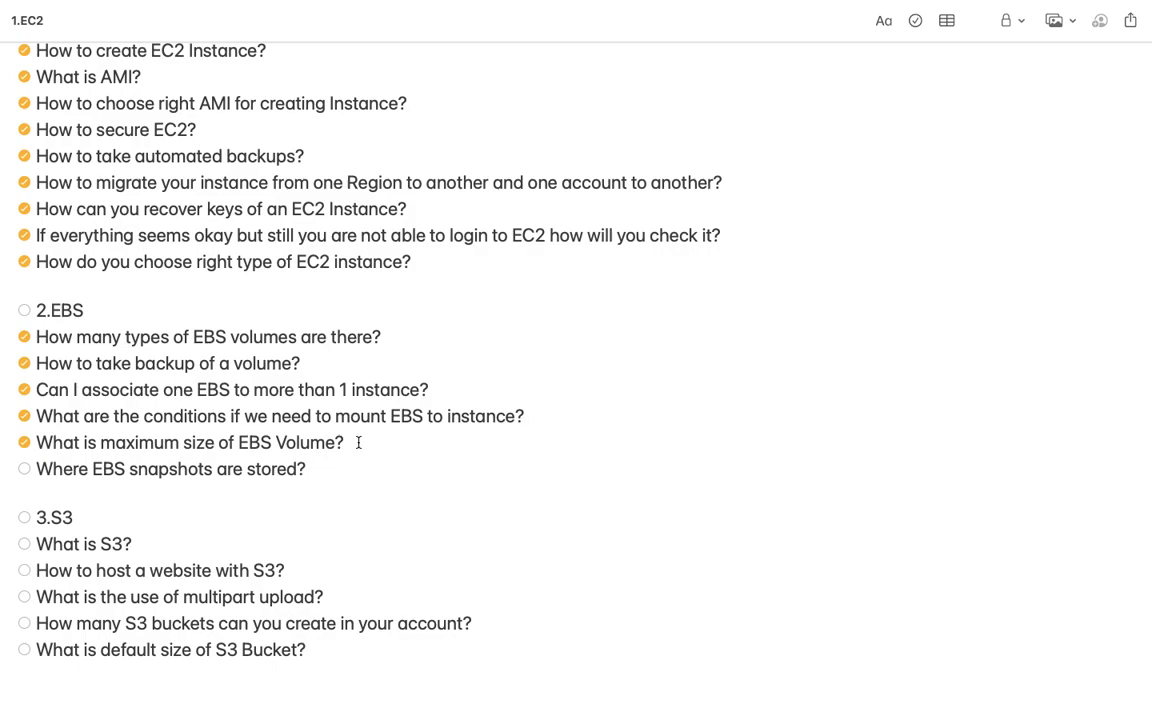
left_click(524, 416)
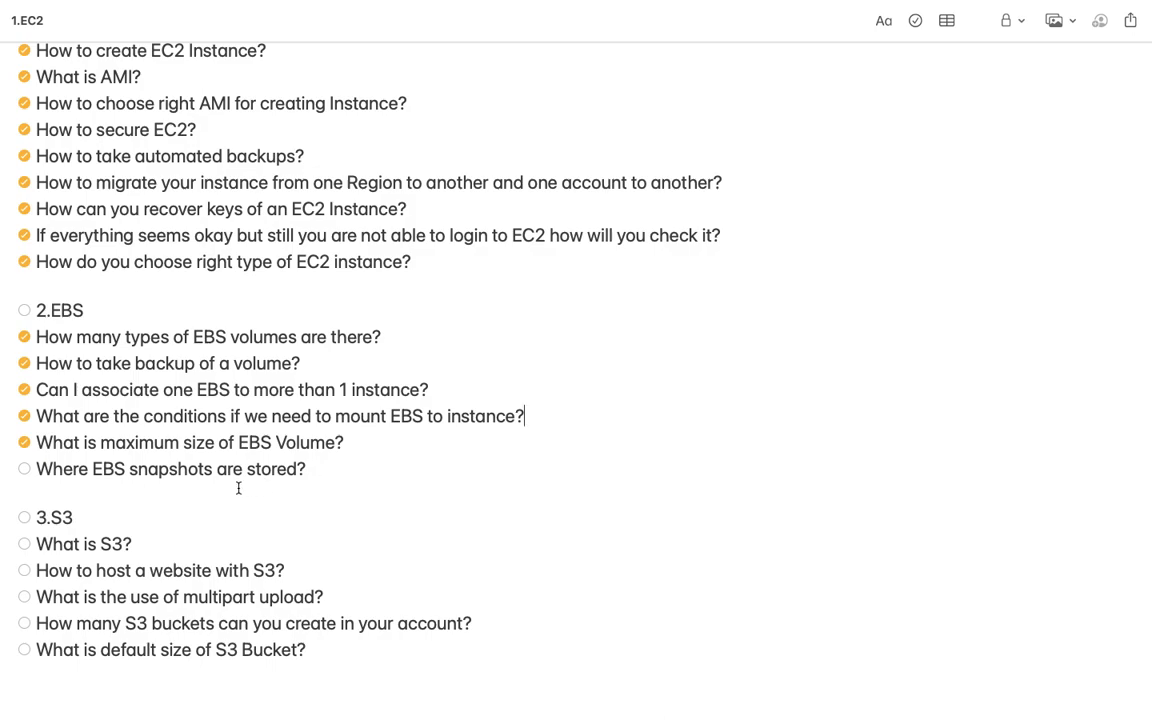
left_click(24, 468)
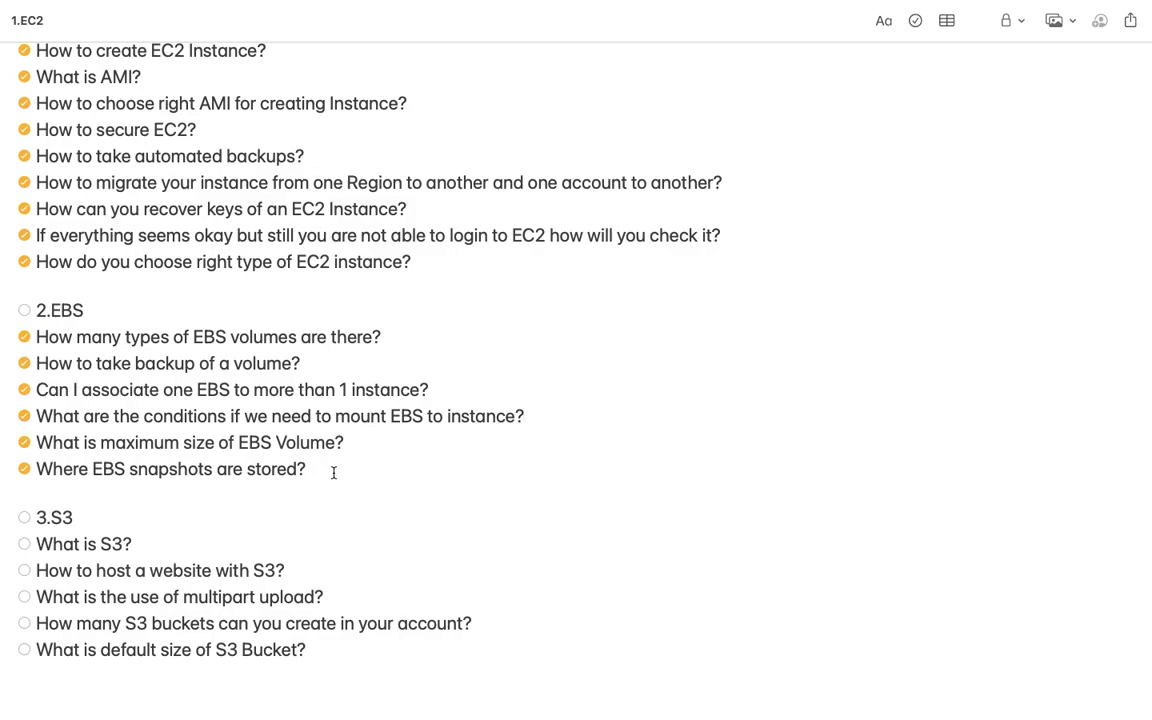
scroll("down", 3)
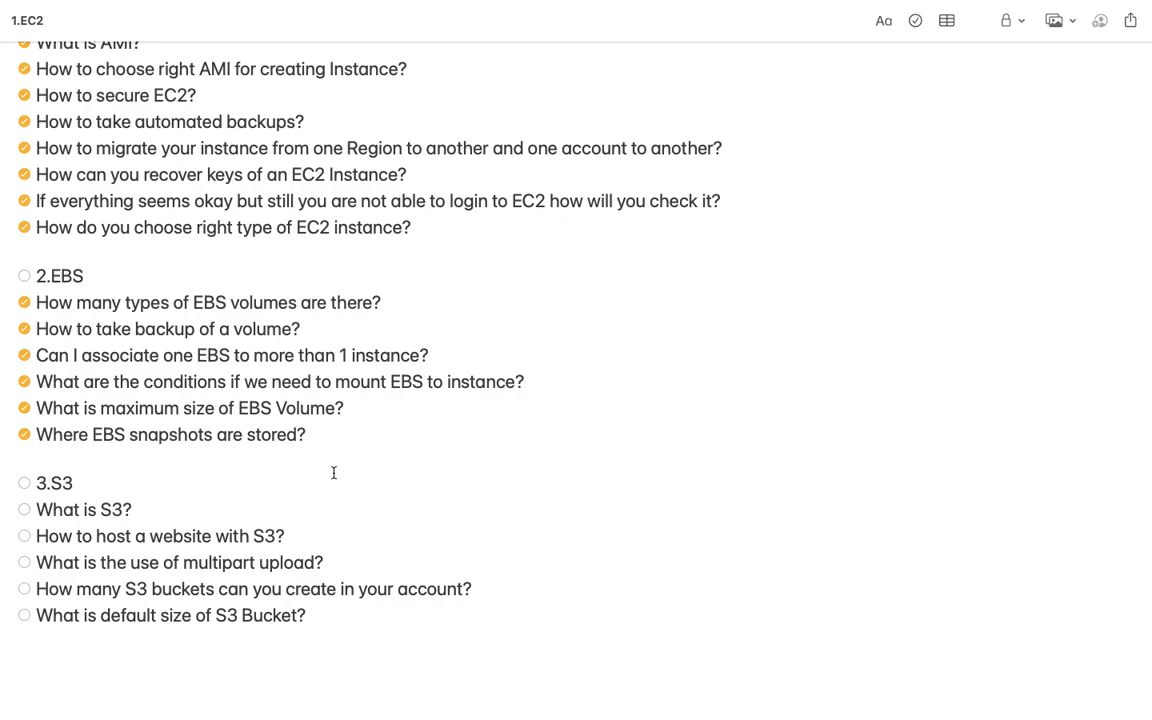
scroll("down", 3)
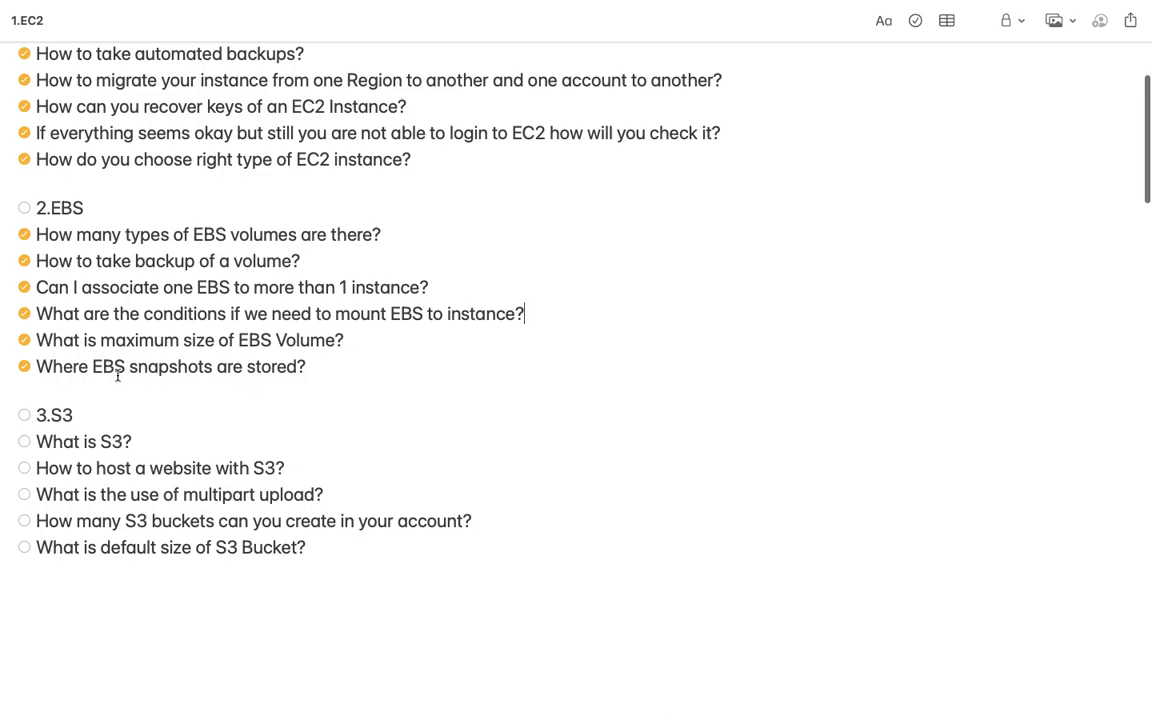
scroll("down", 3)
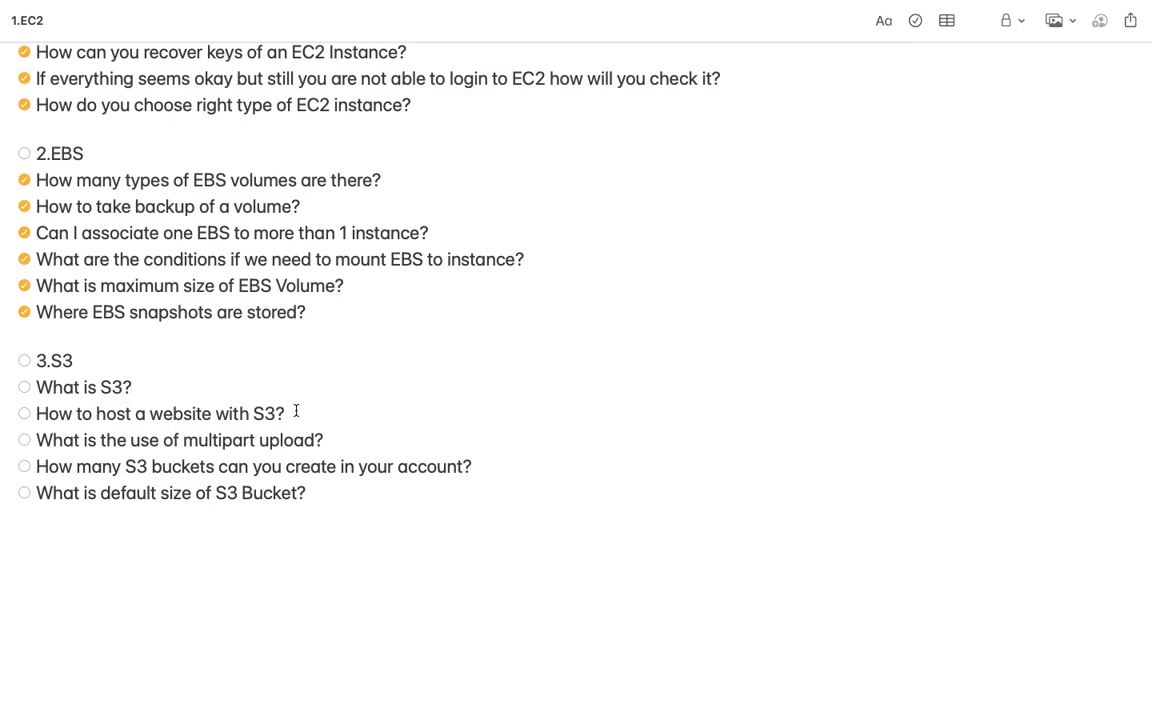
Mark the S3 questions on what S3 is, website hosting and multipart upload as answered.
left_click(524, 260)
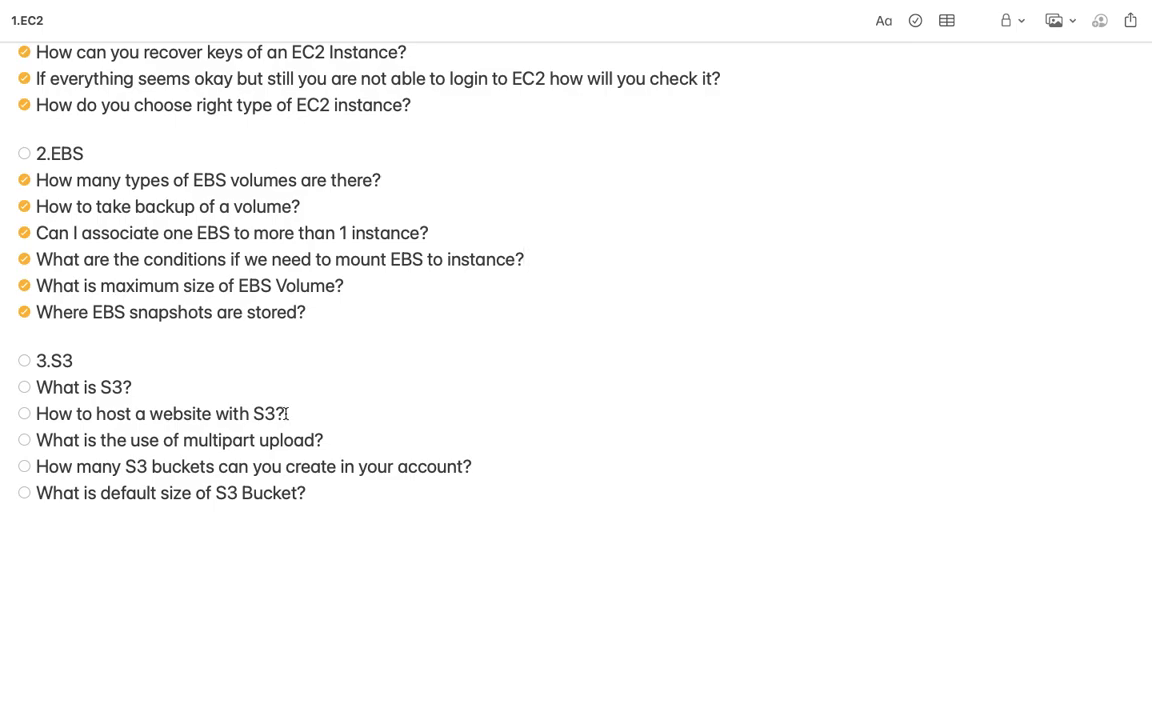
left_click(24, 388)
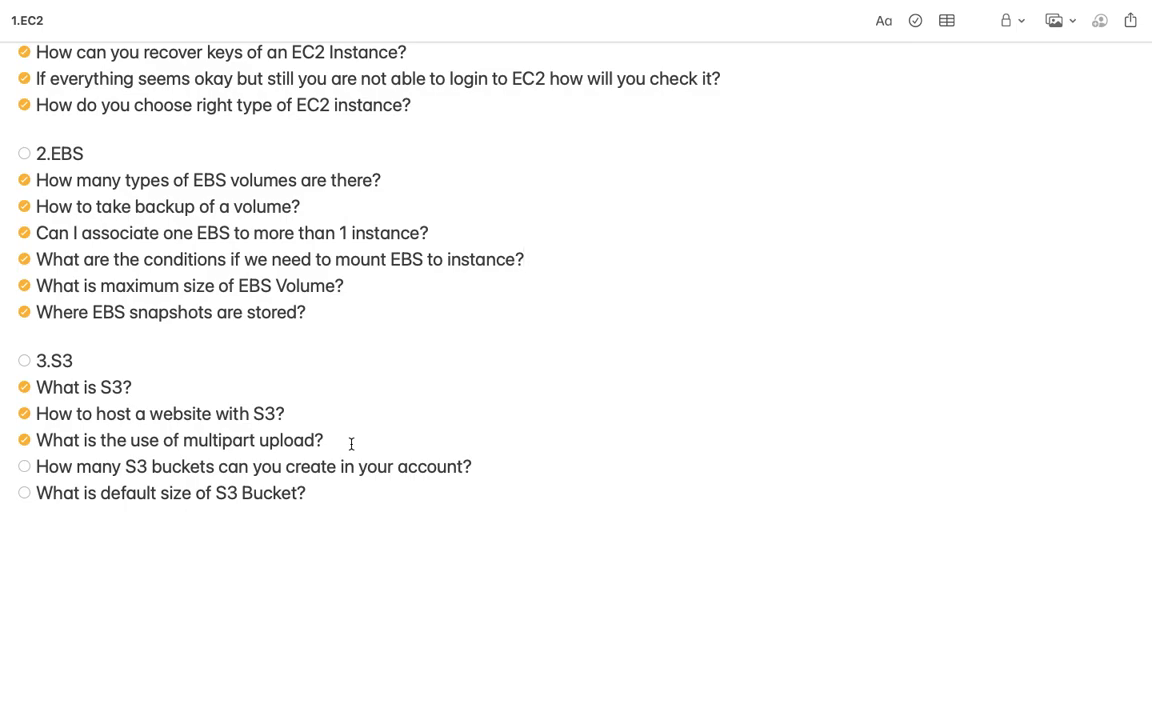
left_click(524, 260)
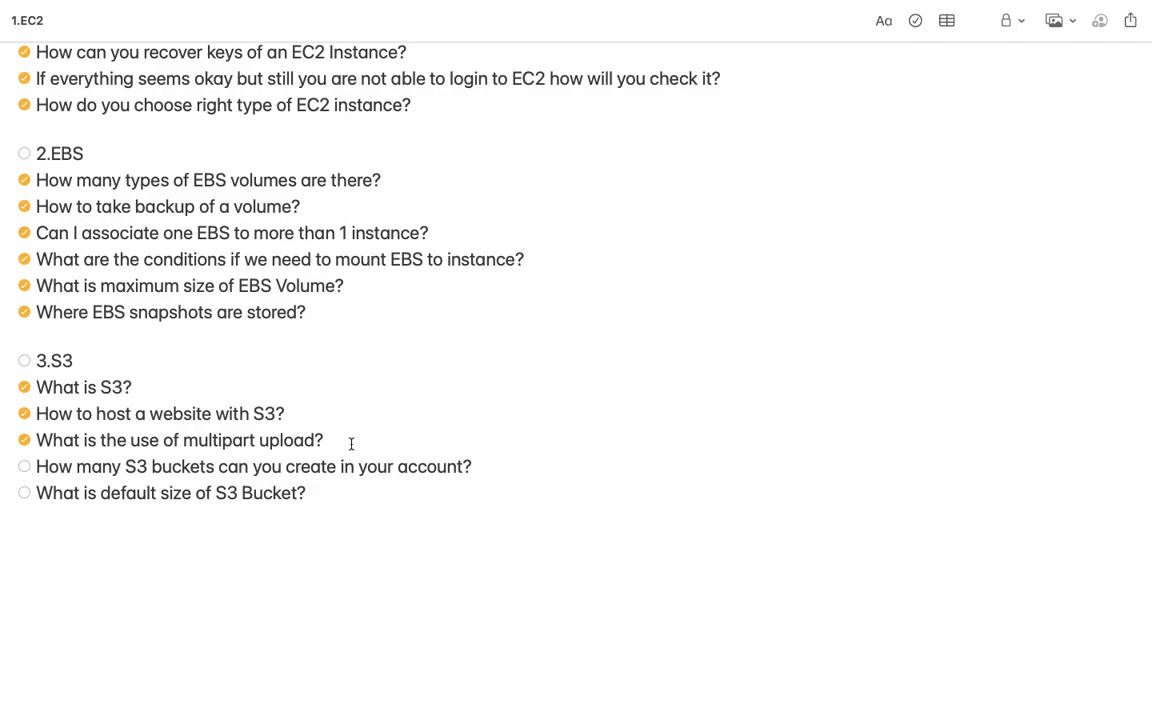
left_click(524, 260)
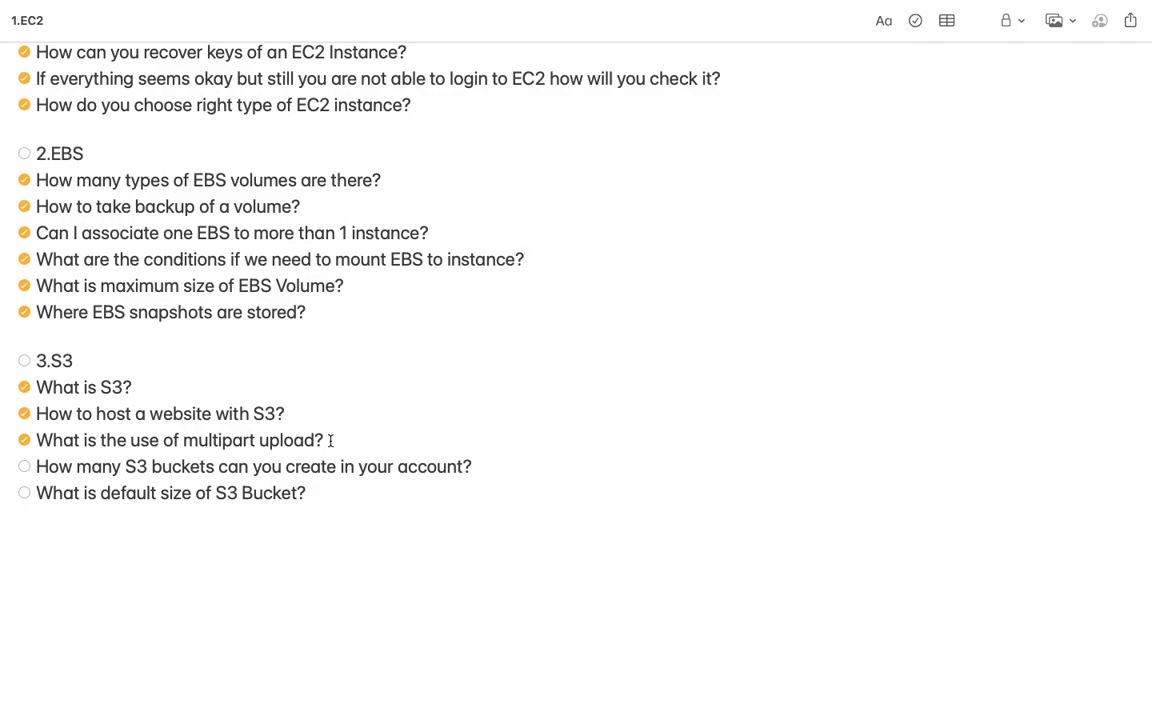
left_click(524, 260)
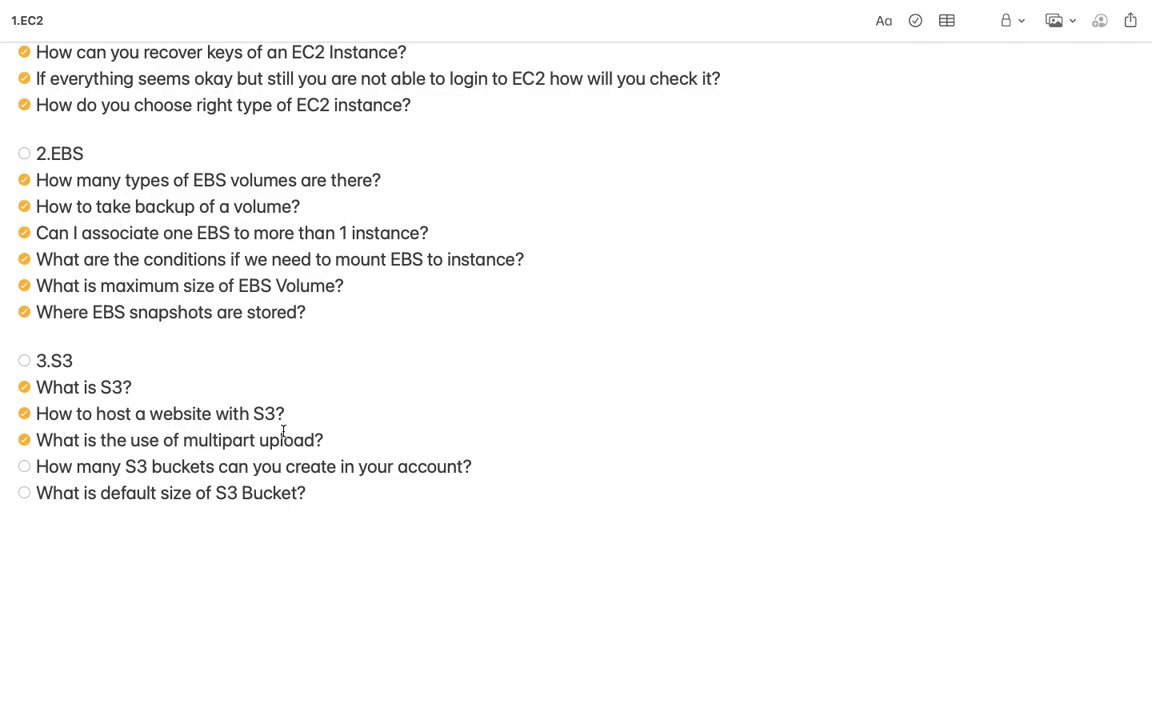
Mark 'How many S3 buckets can you create in your account?' as answered.
left_click(524, 260)
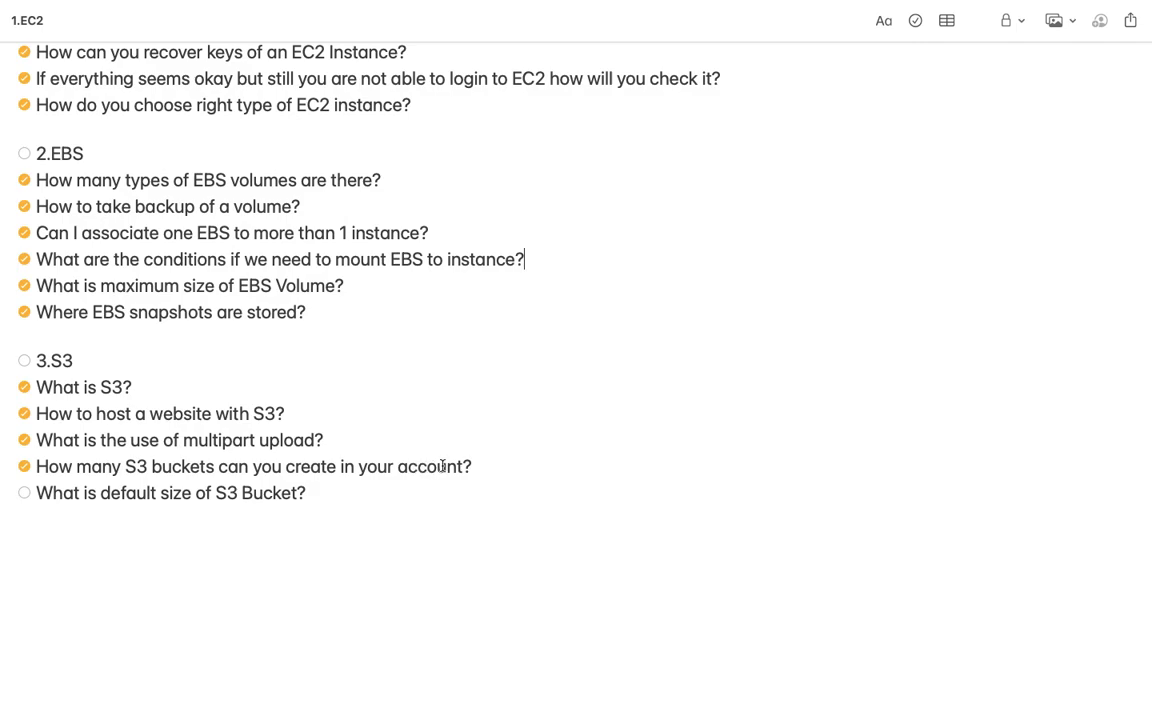
mouse_move(480, 464)
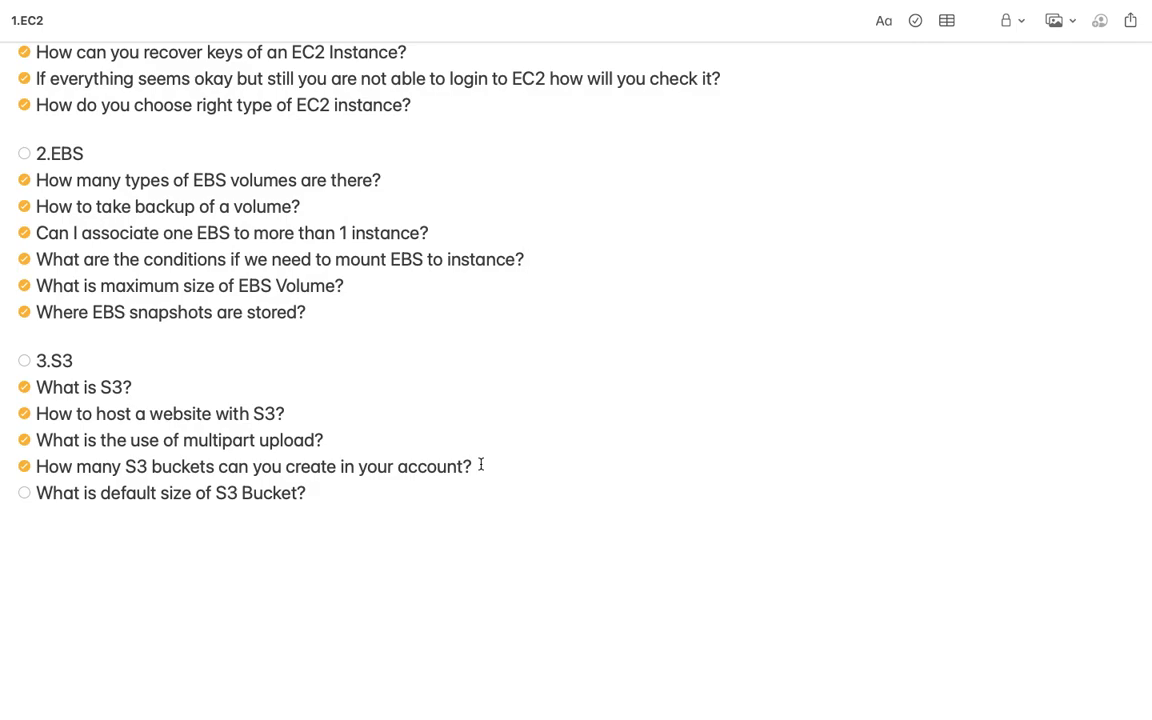
left_click(524, 260)
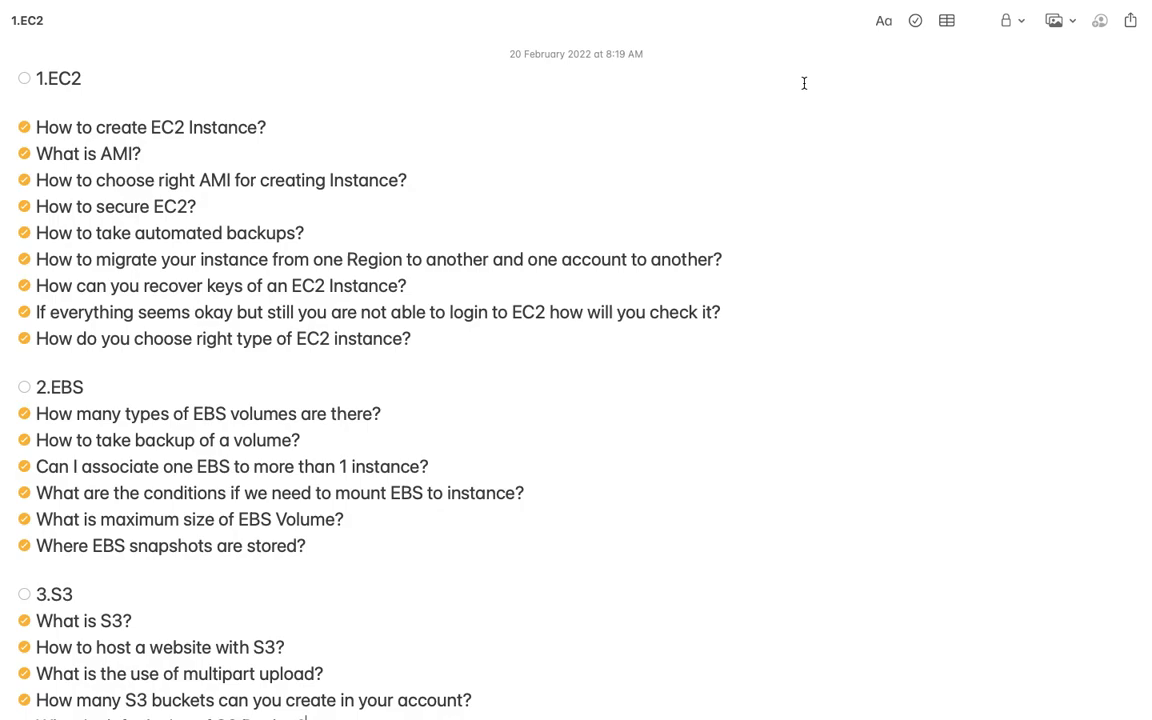
mouse_move(804, 34)
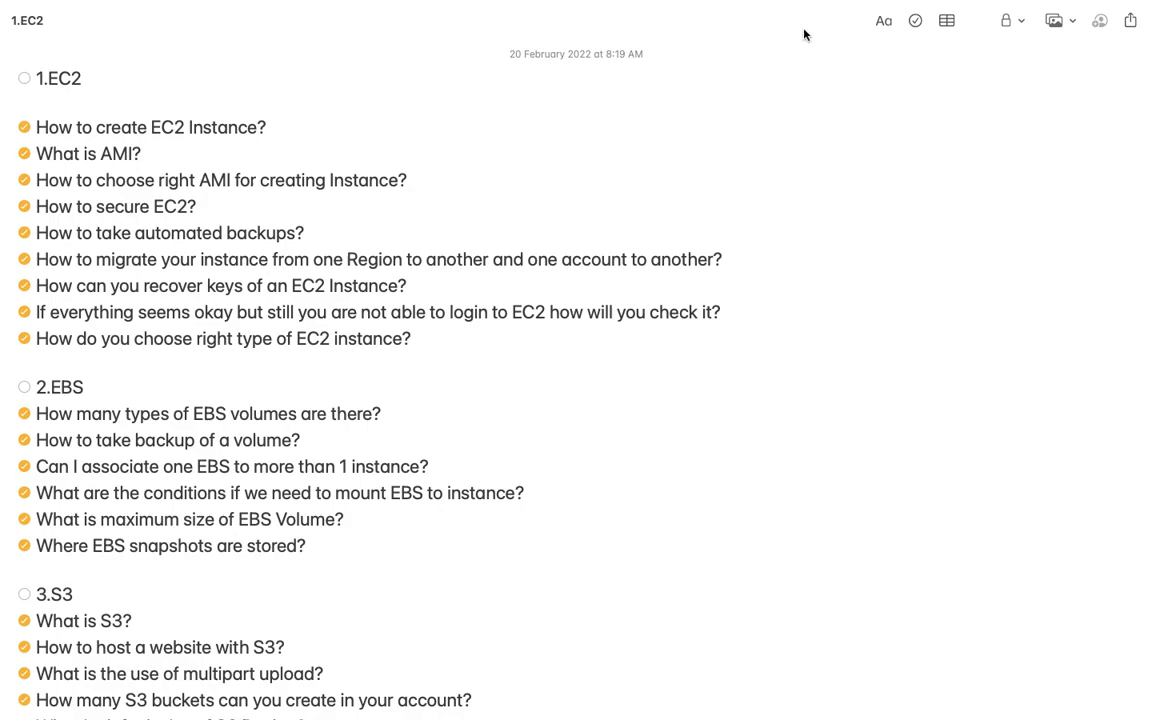